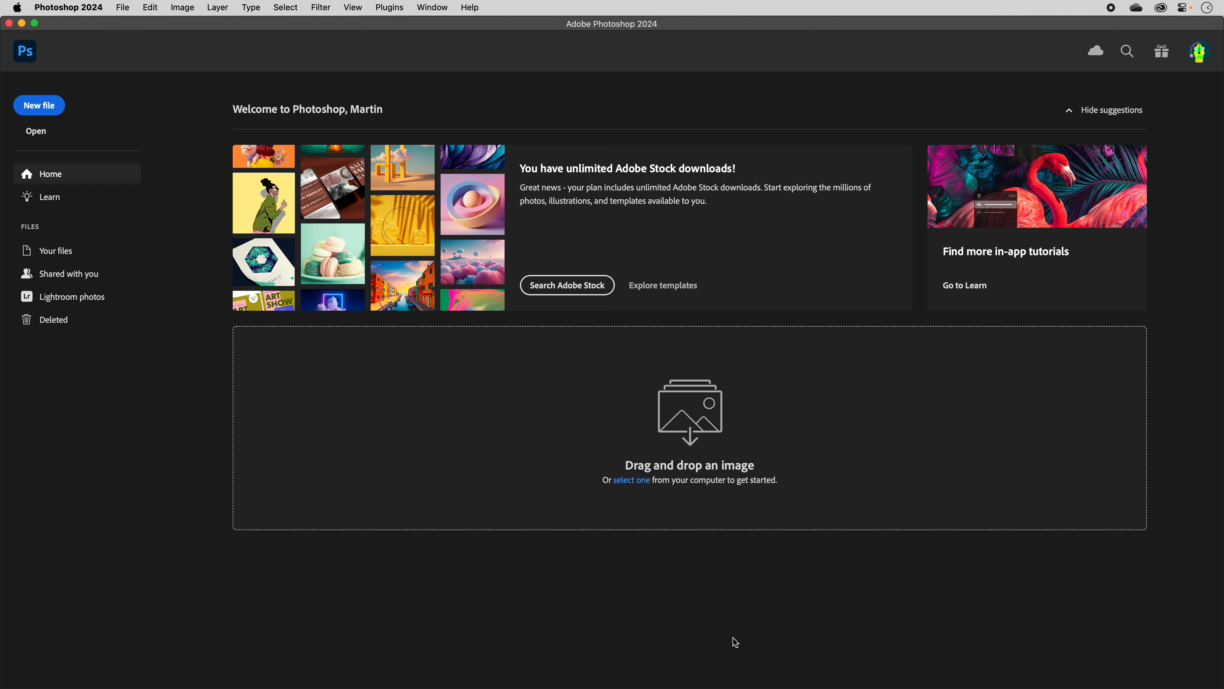
{"action": "mouse_move", "coordinate": [523, 366]}
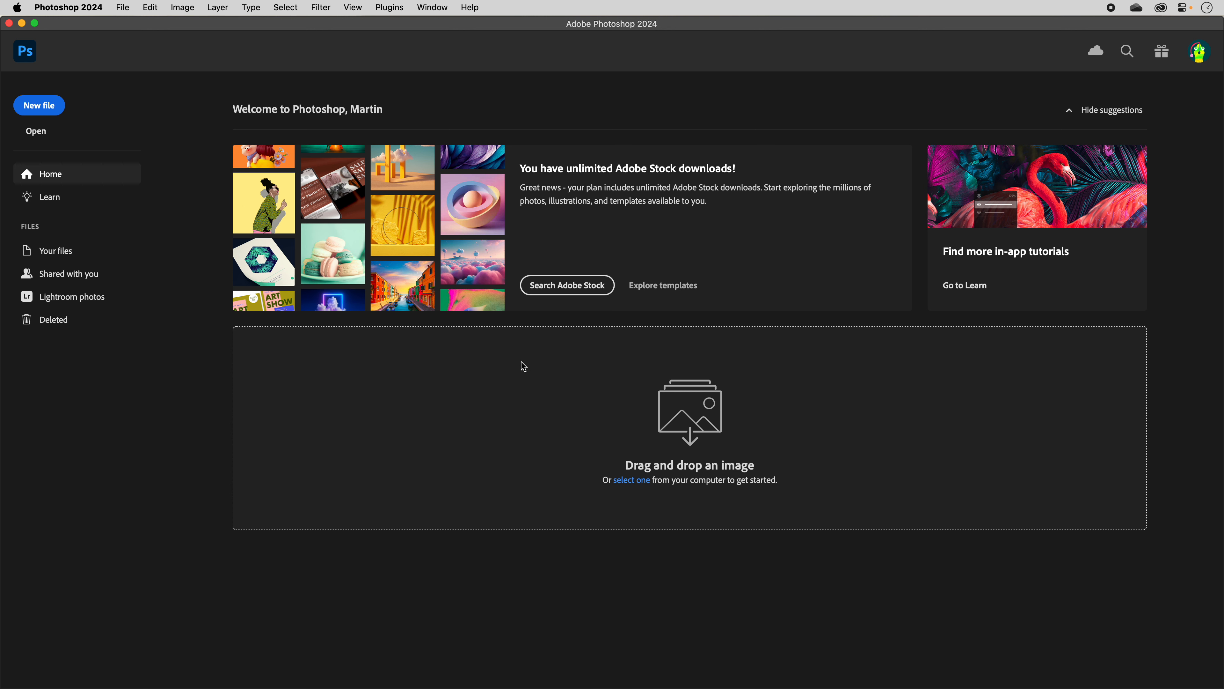
{"action": "mouse_move", "coordinate": [202, 165]}
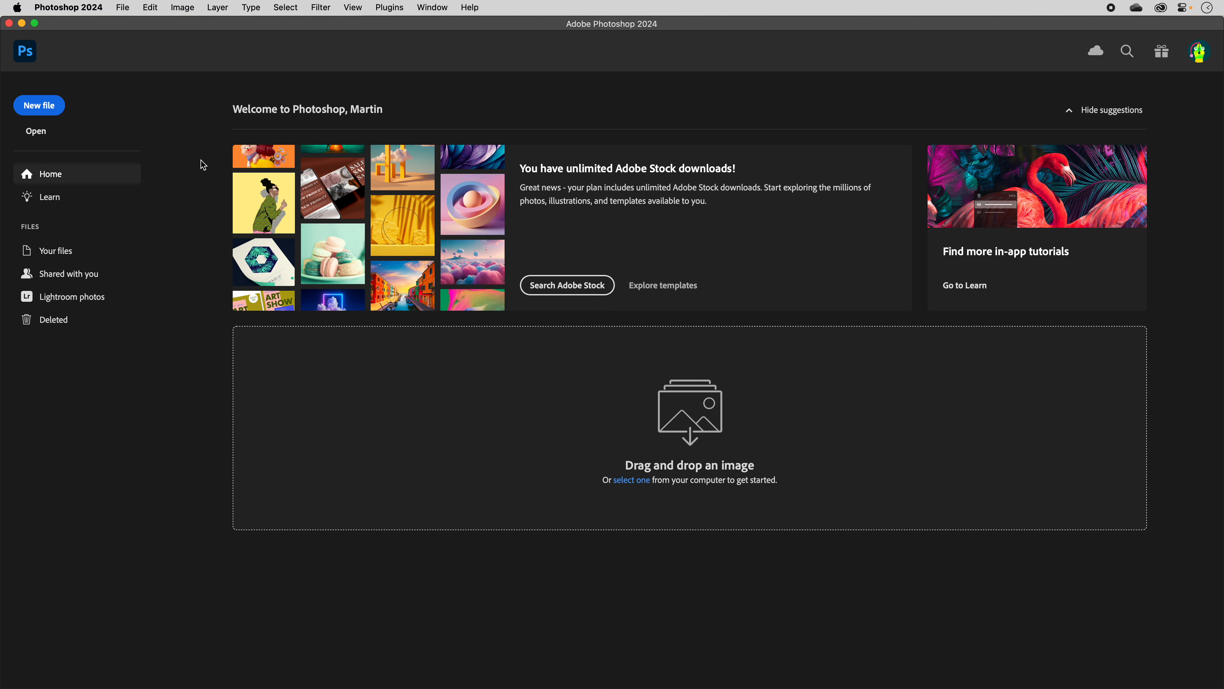
{"action": "mouse_move", "coordinate": [50, 105]}
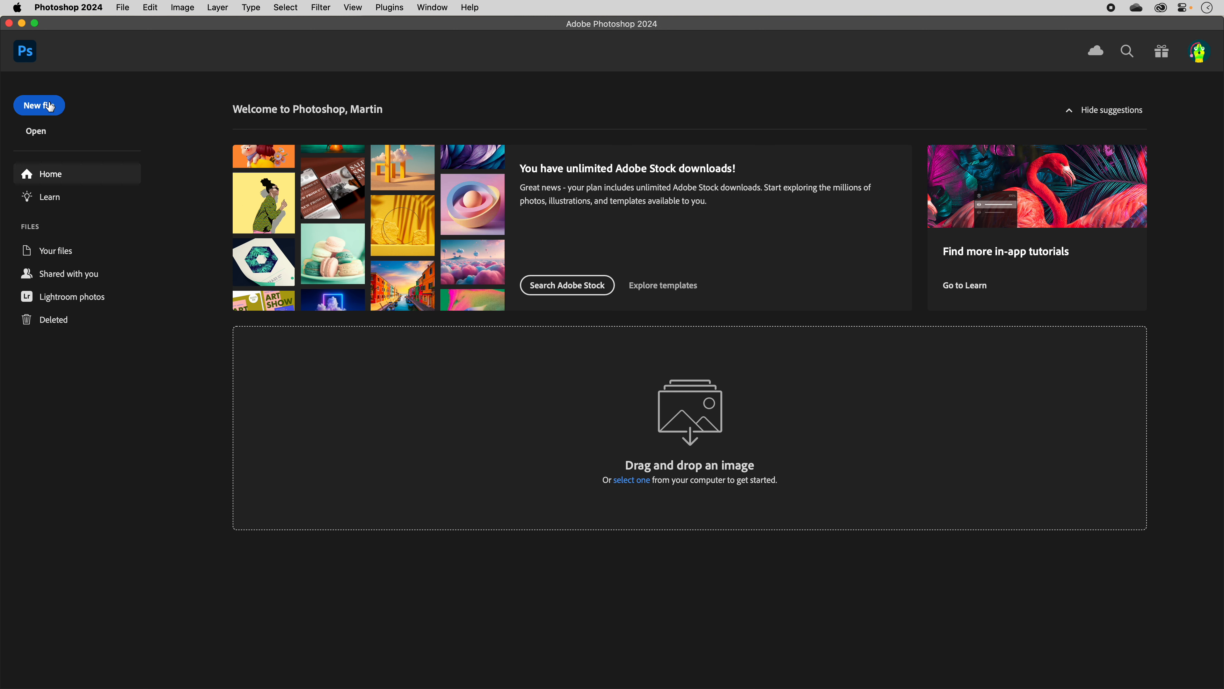
Start a new document from the Photo presets, keeping the 7 × 5 in, 300 ppi Default Photoshop Size.
{"action": "left_click", "coordinate": [39, 106]}
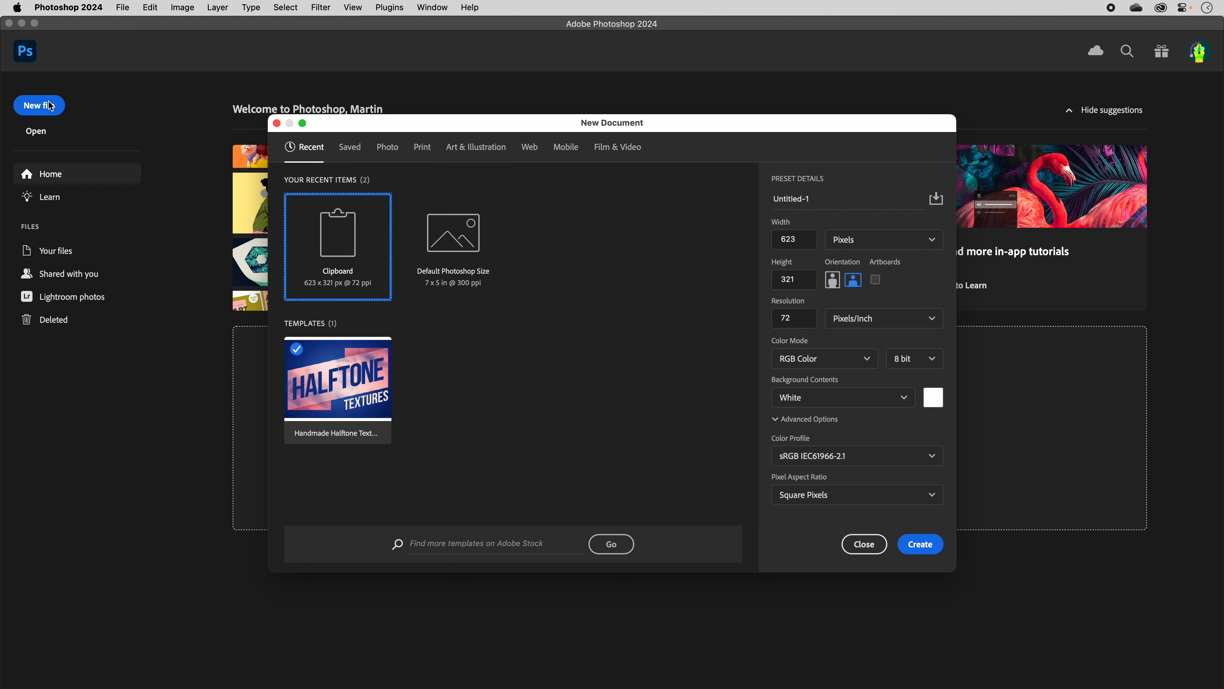
{"action": "mouse_move", "coordinate": [685, 115]}
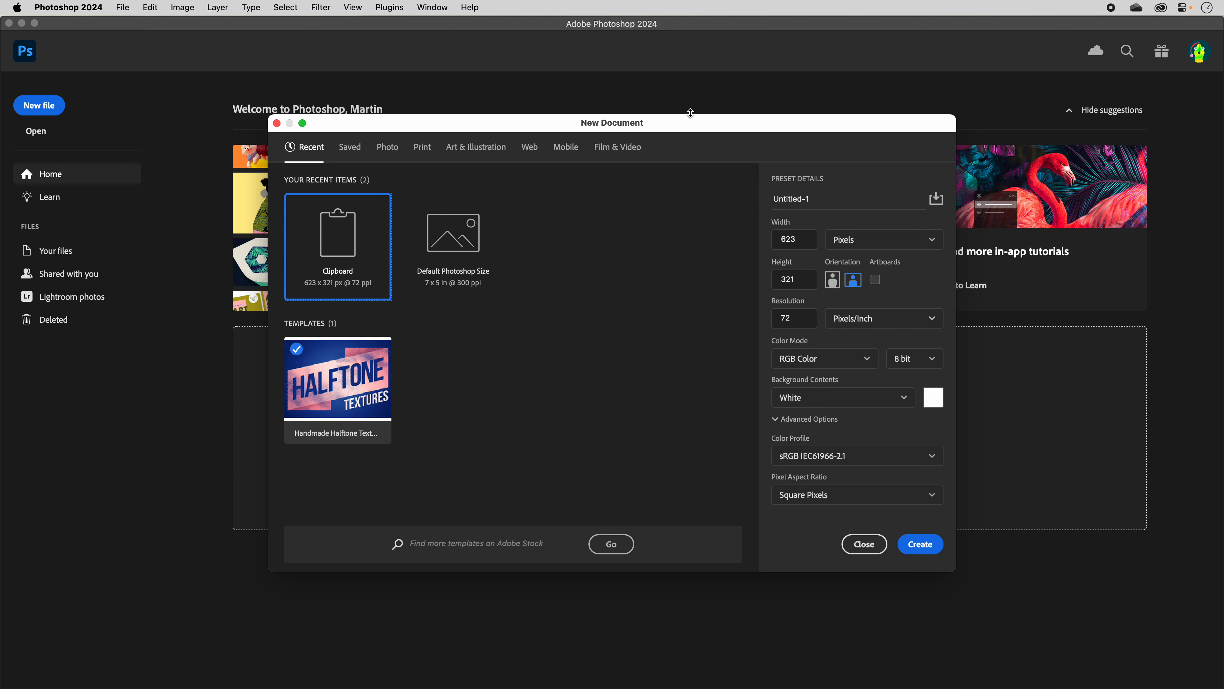
{"action": "mouse_move", "coordinate": [336, 151]}
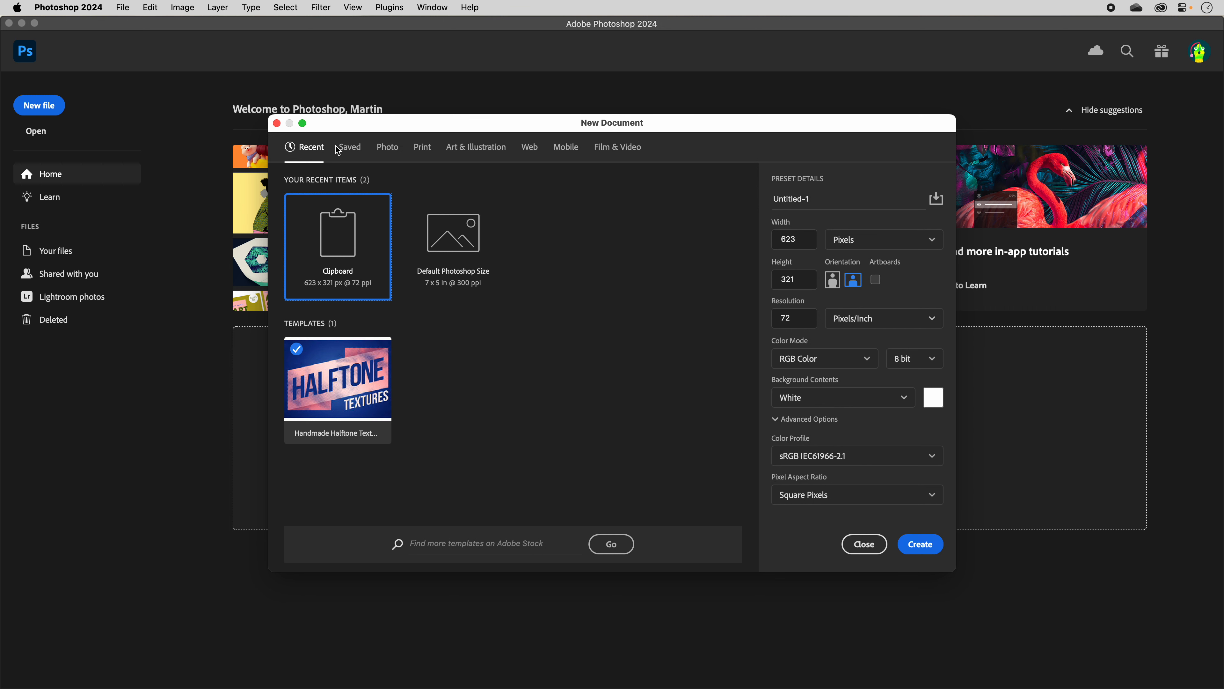
{"action": "mouse_move", "coordinate": [329, 157]}
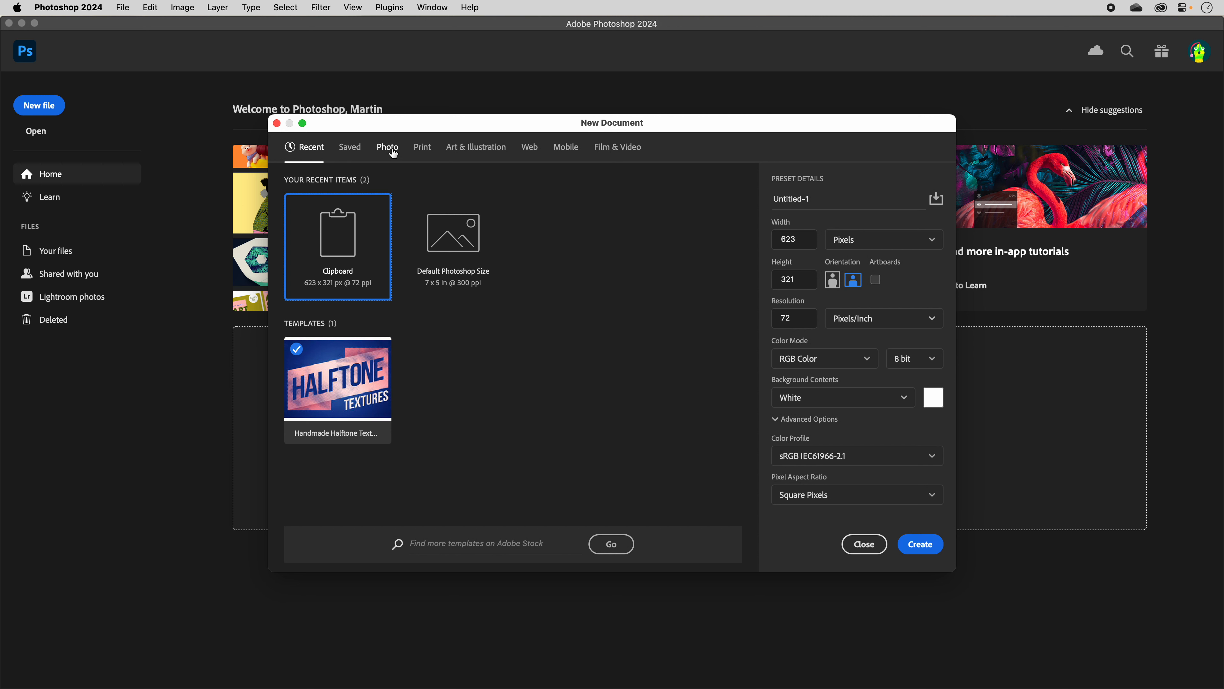
{"action": "left_click", "coordinate": [386, 147]}
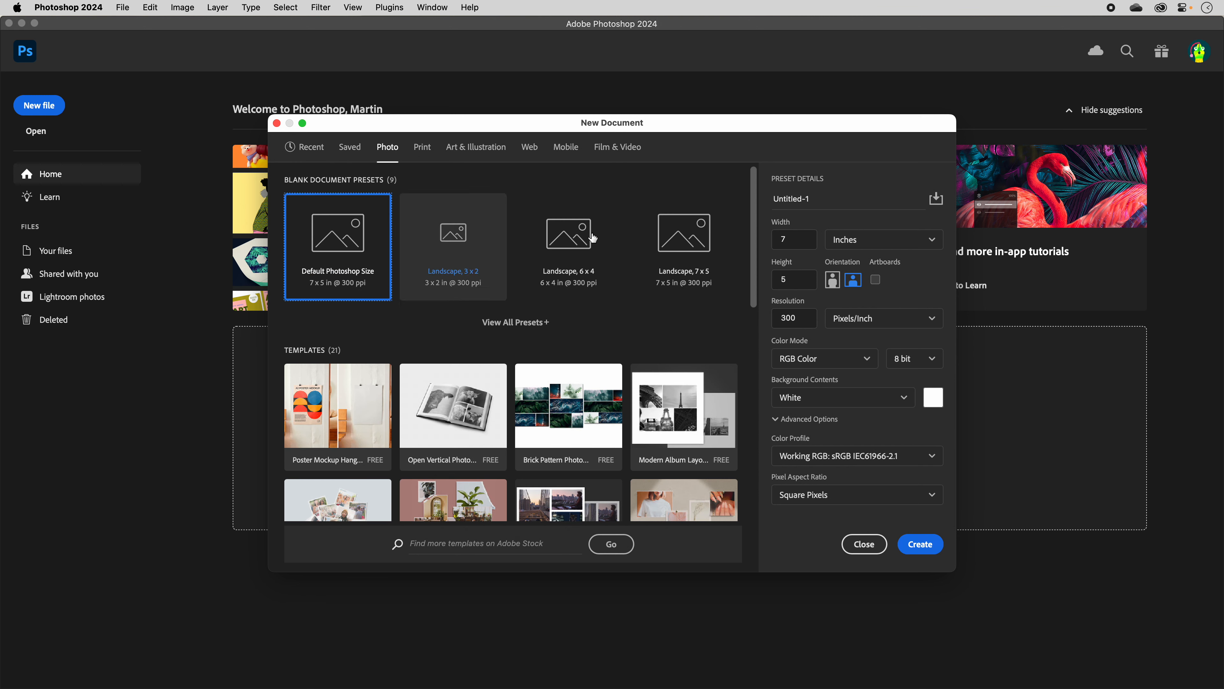
{"action": "mouse_move", "coordinate": [459, 257]}
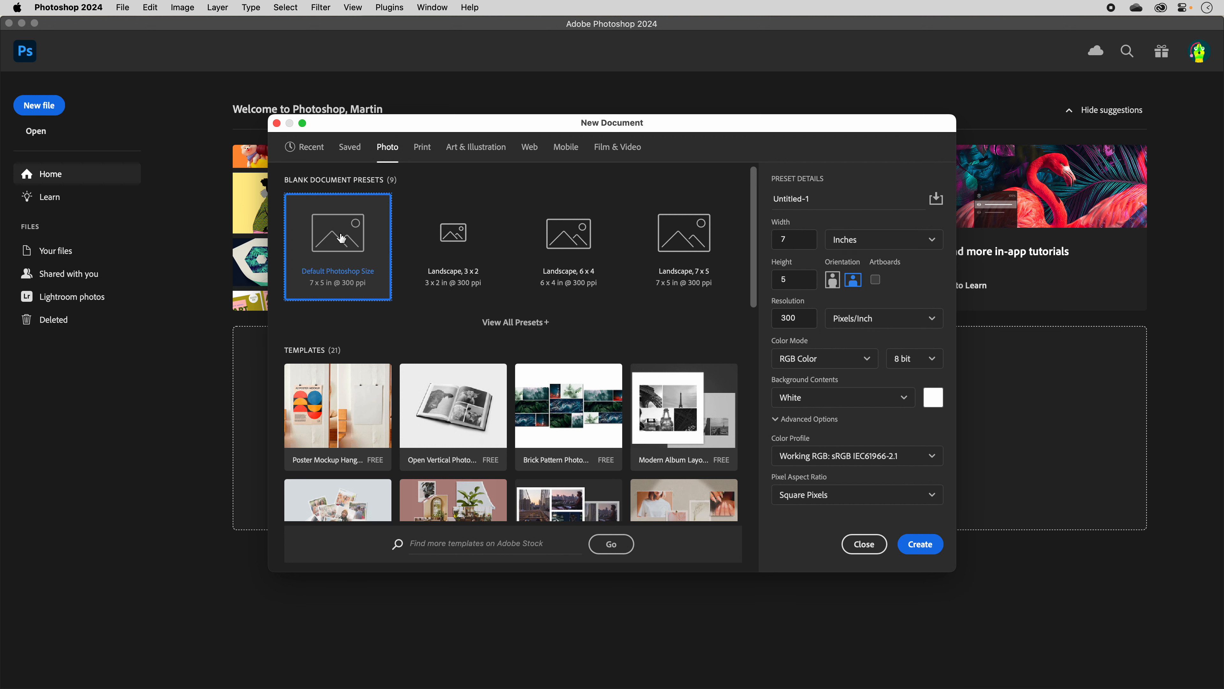
{"action": "mouse_move", "coordinate": [1064, 192]}
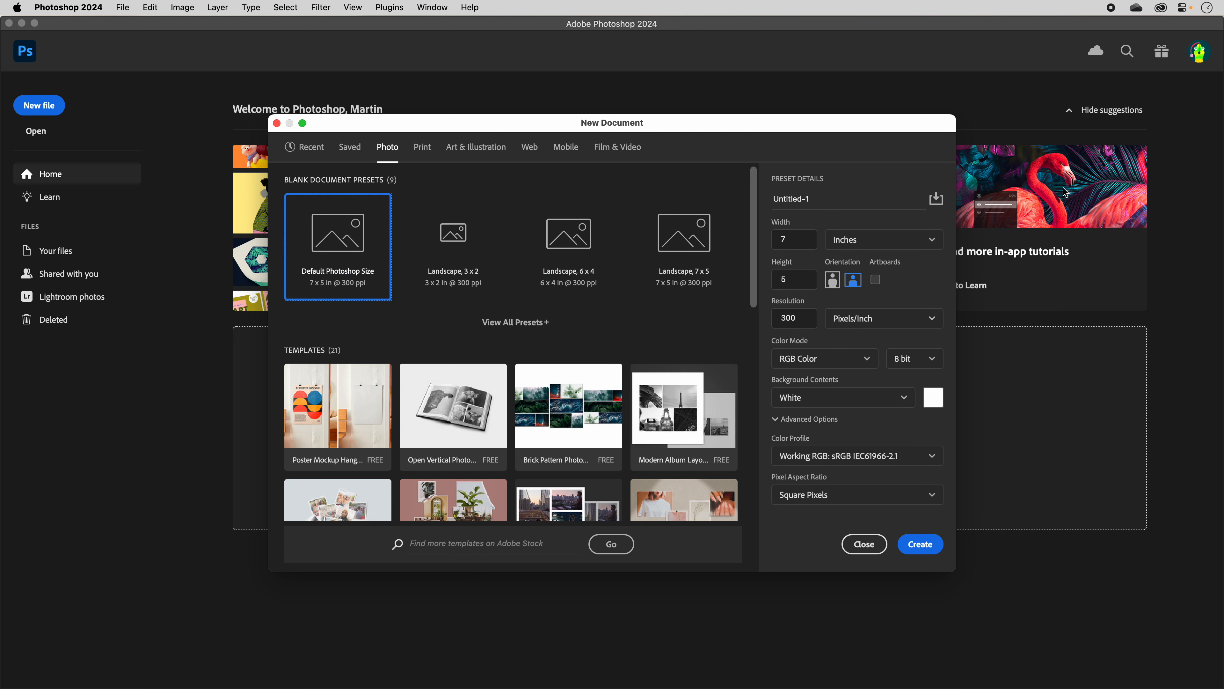
{"action": "mouse_move", "coordinate": [795, 223]}
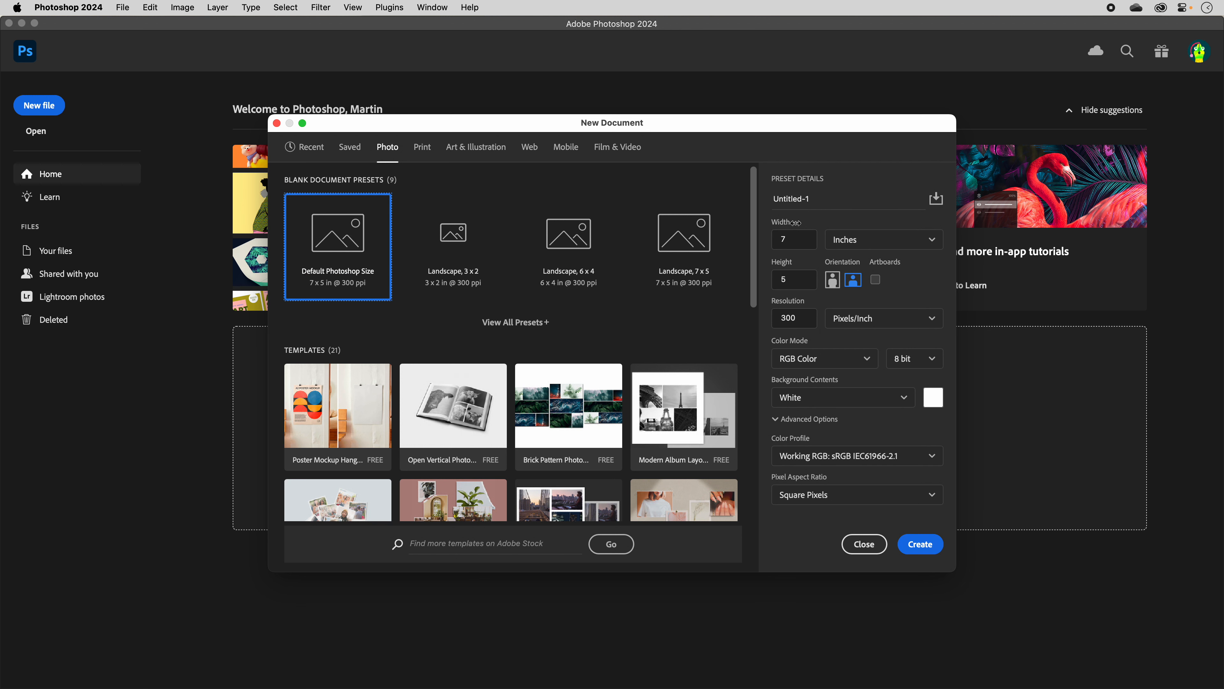
{"action": "left_click", "coordinate": [793, 279]}
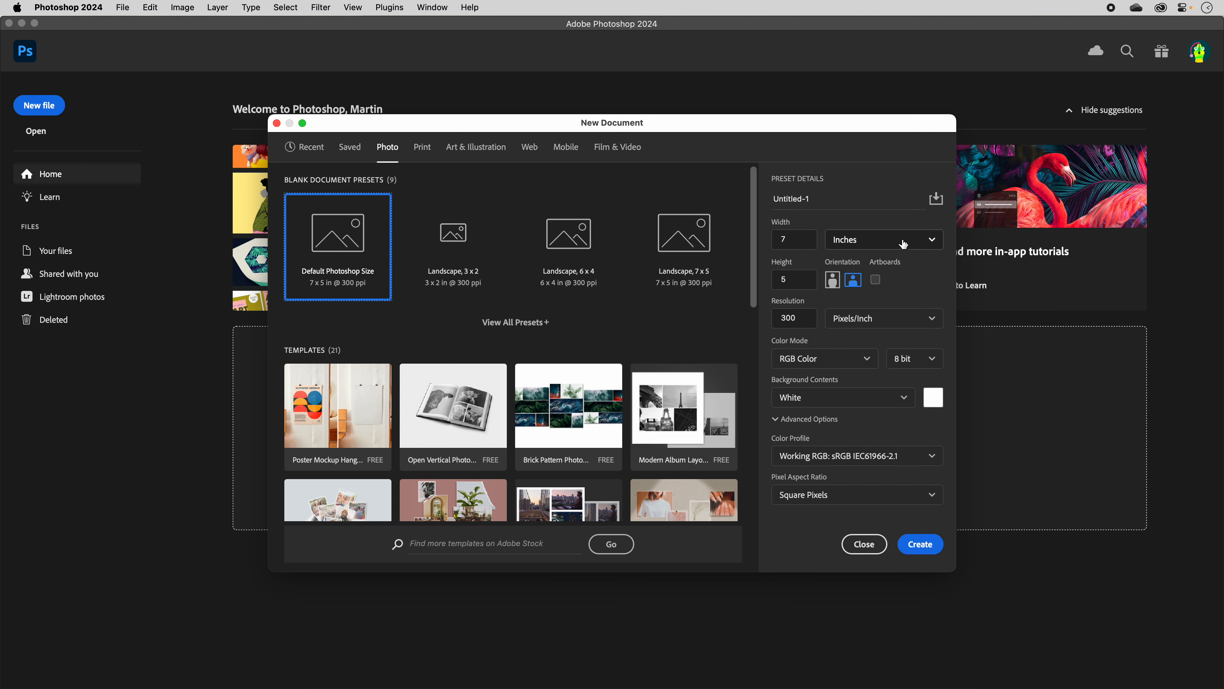
{"action": "mouse_move", "coordinate": [904, 244]}
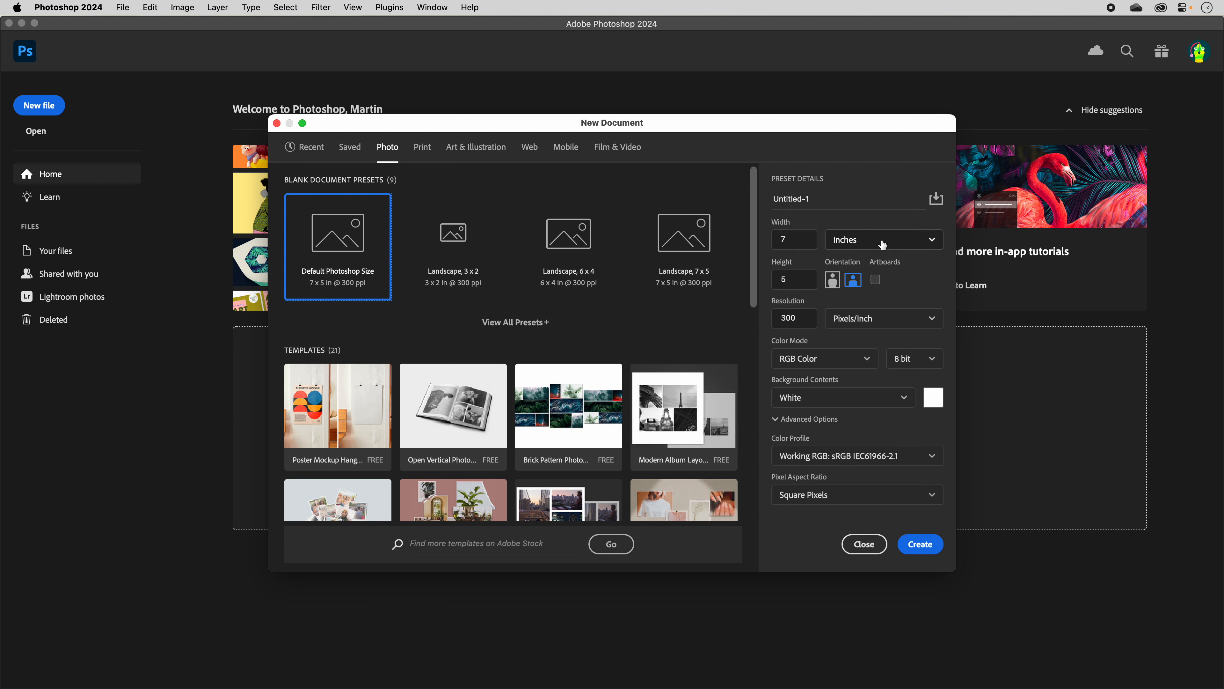
Set the width to 800 inches, then show the size in pixels as 240000 × 240000.
{"action": "left_click", "coordinate": [883, 239]}
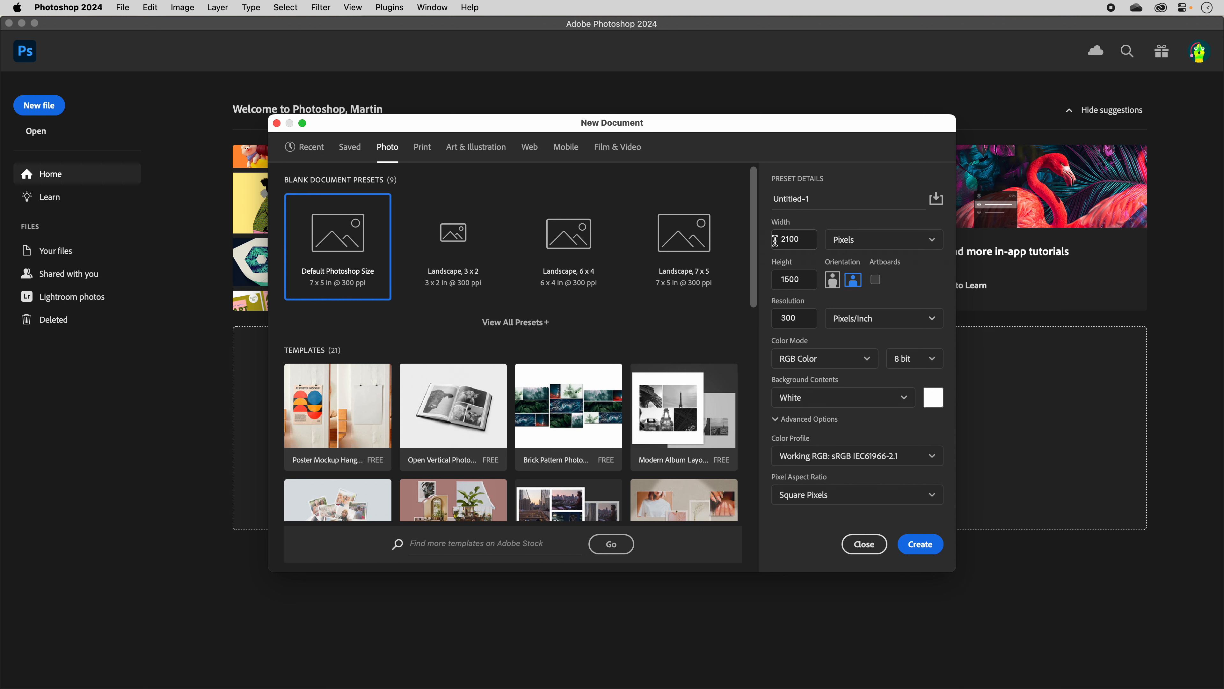
{"action": "left_click", "coordinate": [883, 239]}
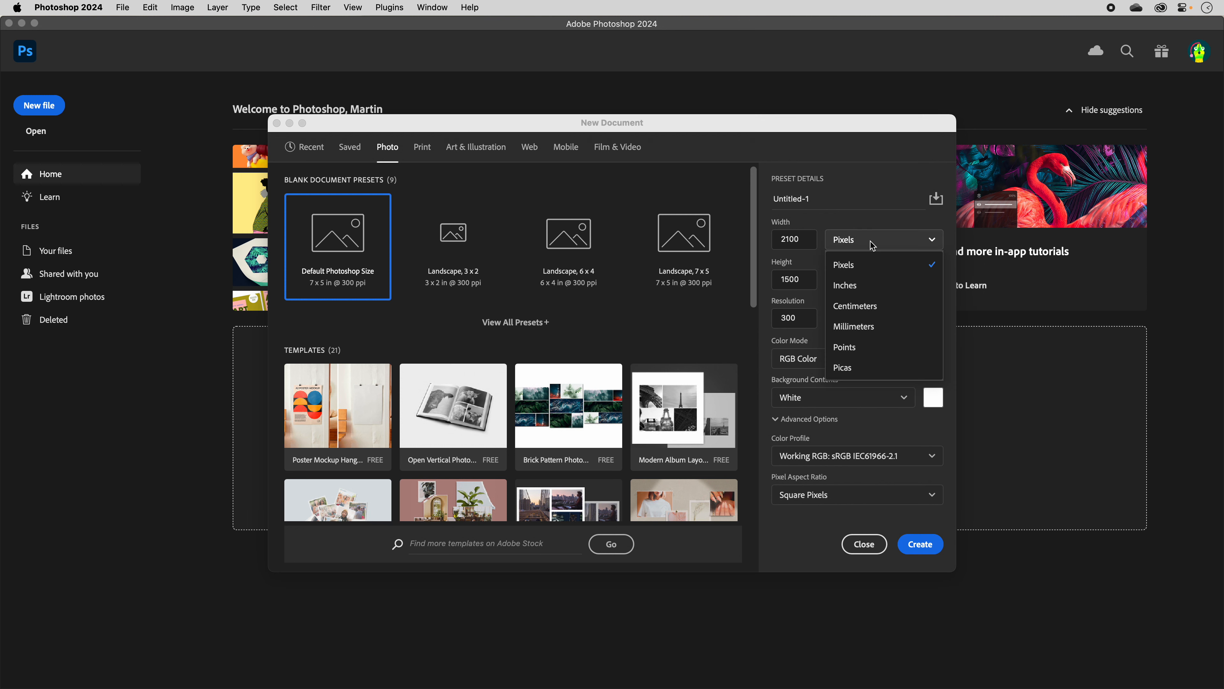
{"action": "left_click", "coordinate": [845, 285]}
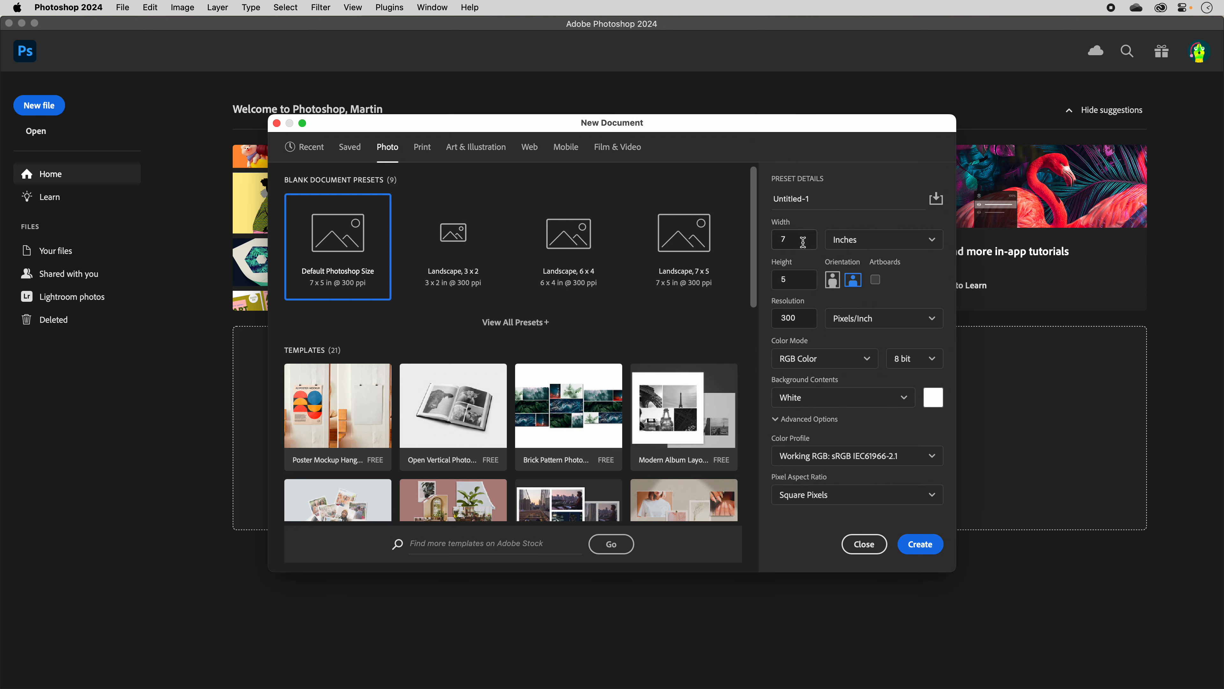
{"action": "type", "text": "800"}
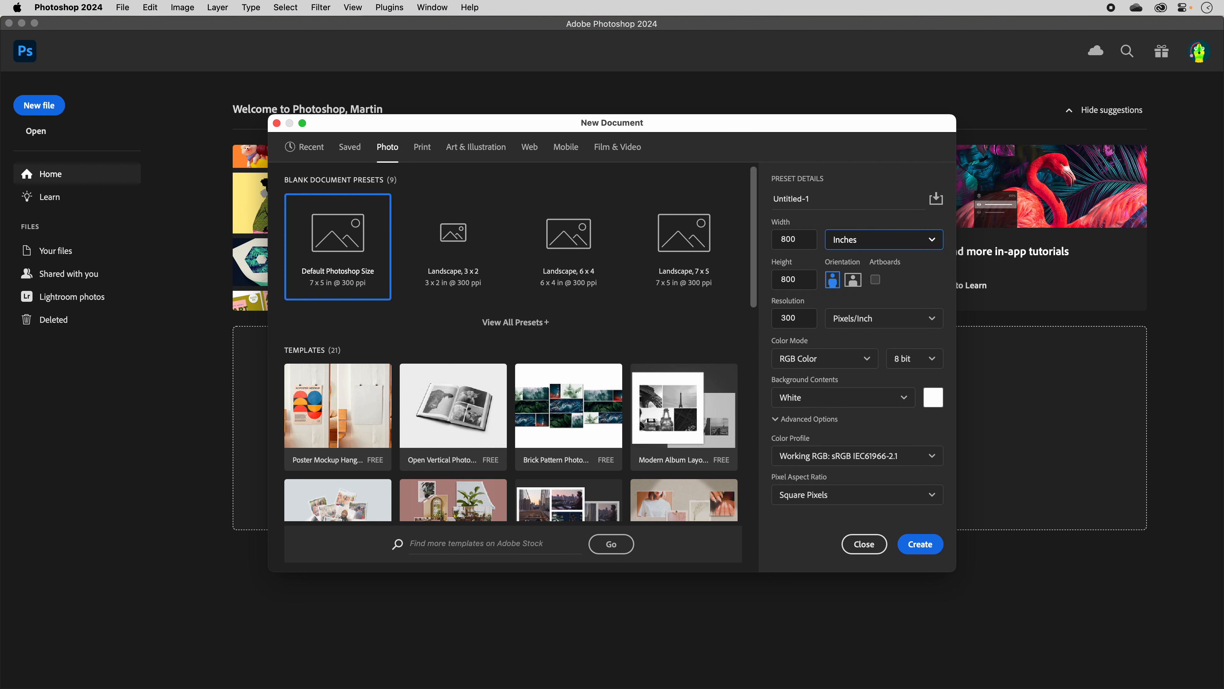
{"action": "mouse_move", "coordinate": [832, 222]}
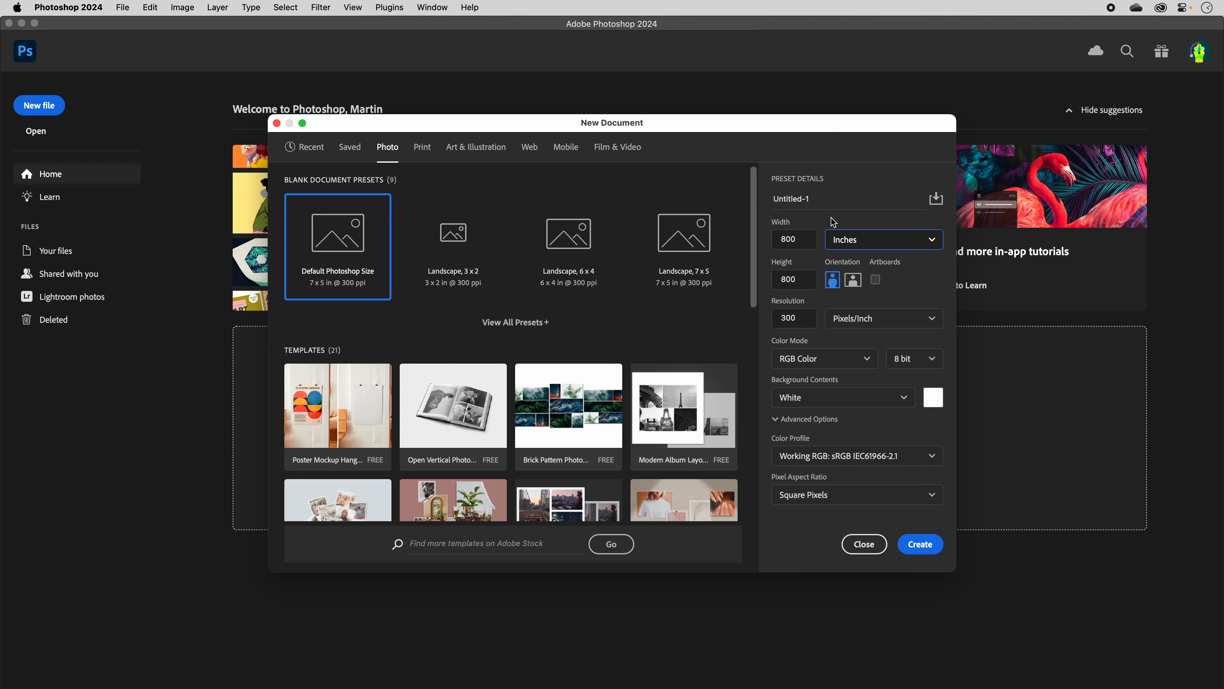
{"action": "left_click", "coordinate": [883, 239]}
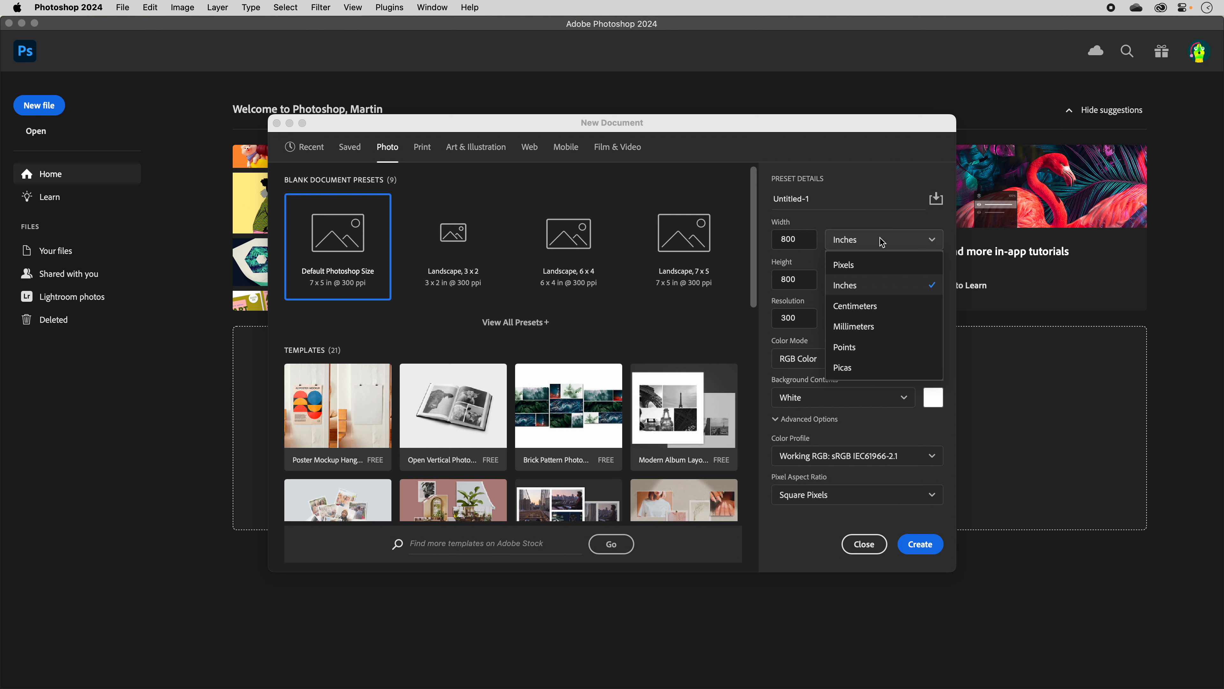
{"action": "left_click", "coordinate": [844, 264]}
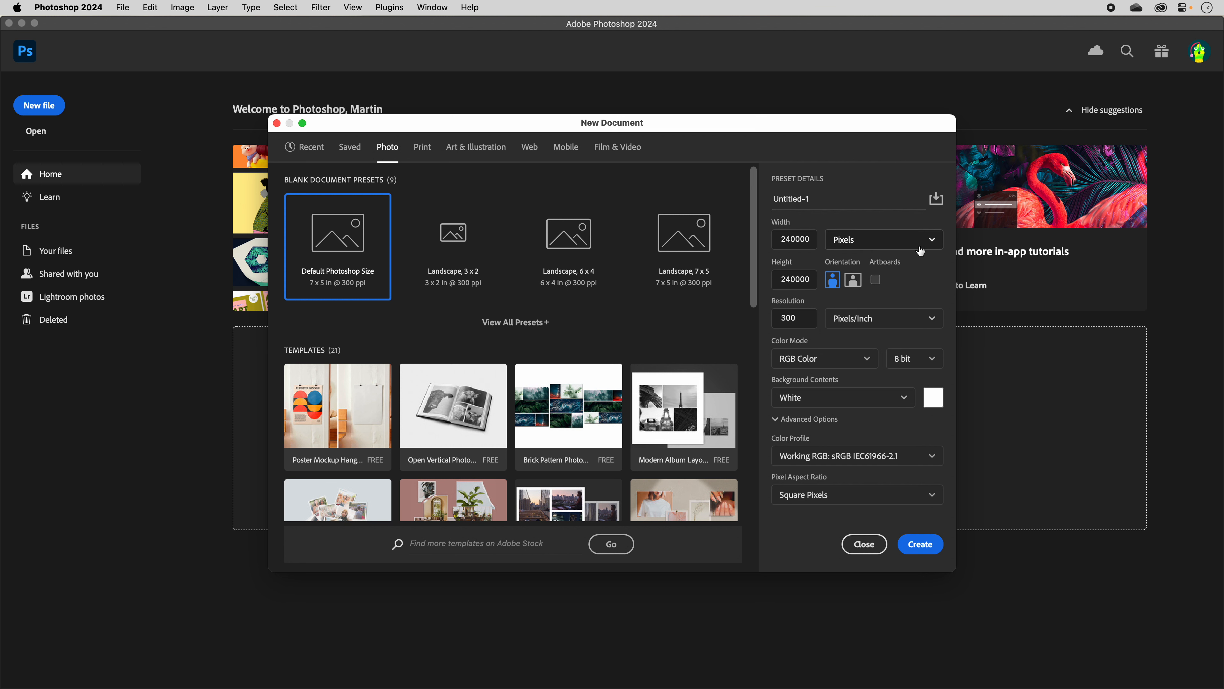
Make the document 800 × 800 pixels at 72 ppi with a transparent background.
{"action": "left_click", "coordinate": [794, 239]}
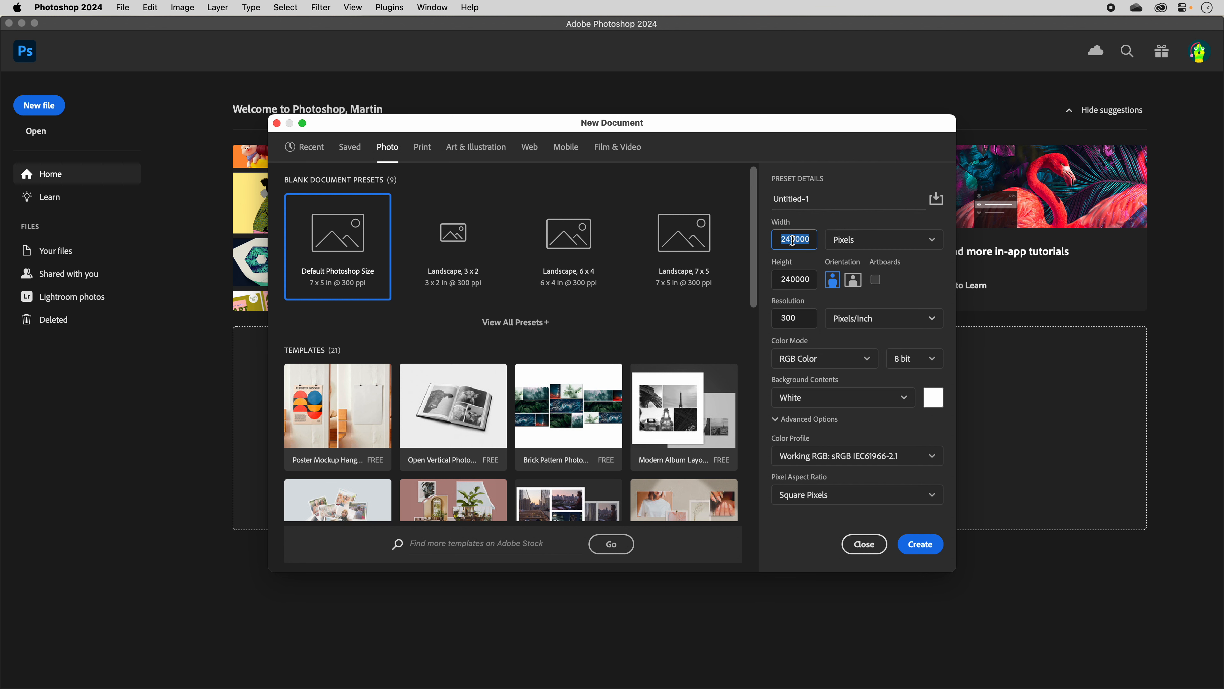
{"action": "type", "text": "800"}
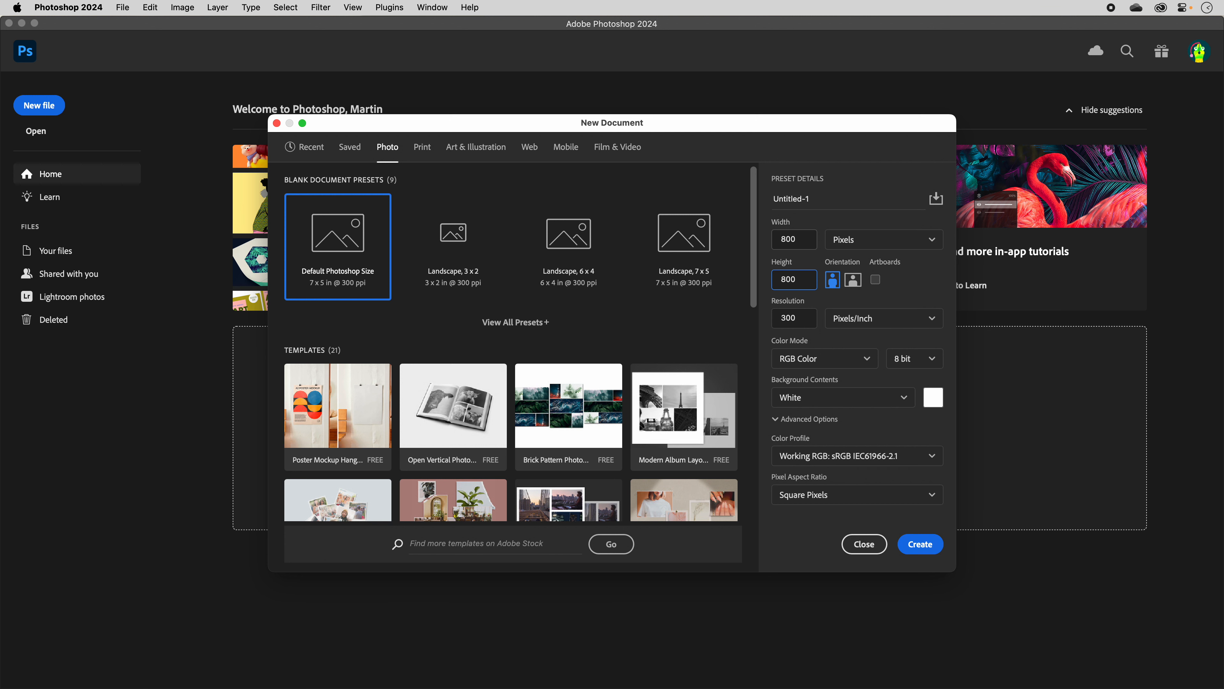
{"action": "left_click", "coordinate": [793, 317]}
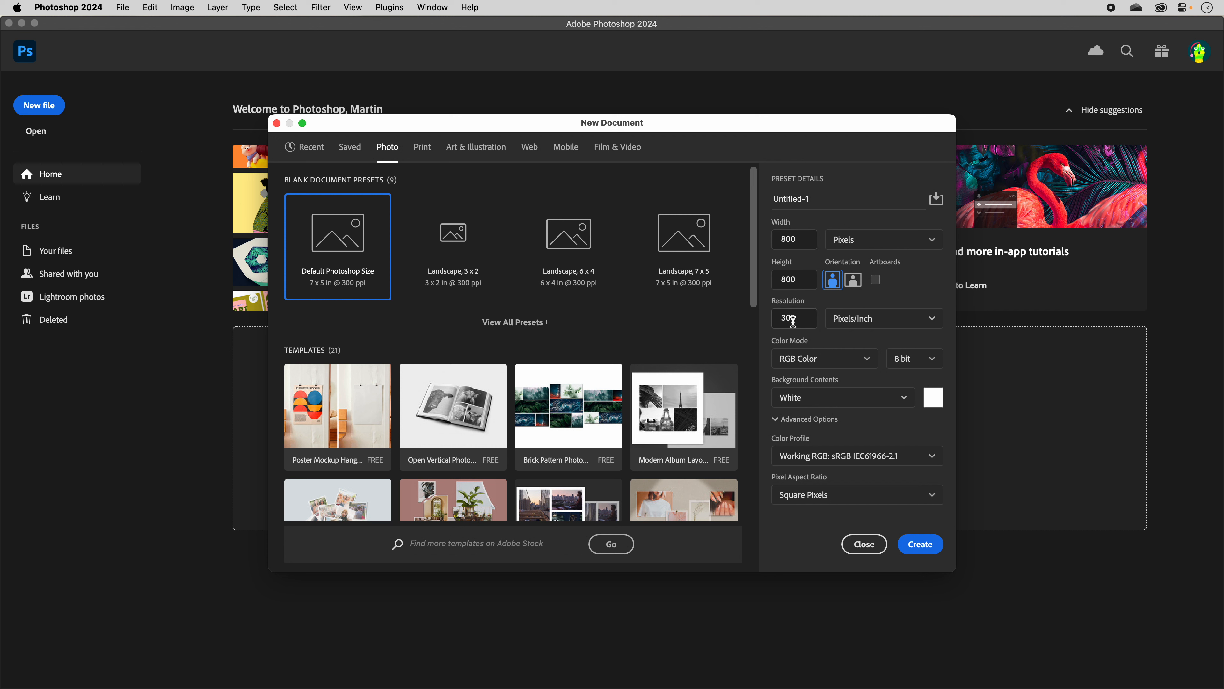
{"action": "left_click", "coordinate": [790, 318]}
{"action": "type", "text": "72"}
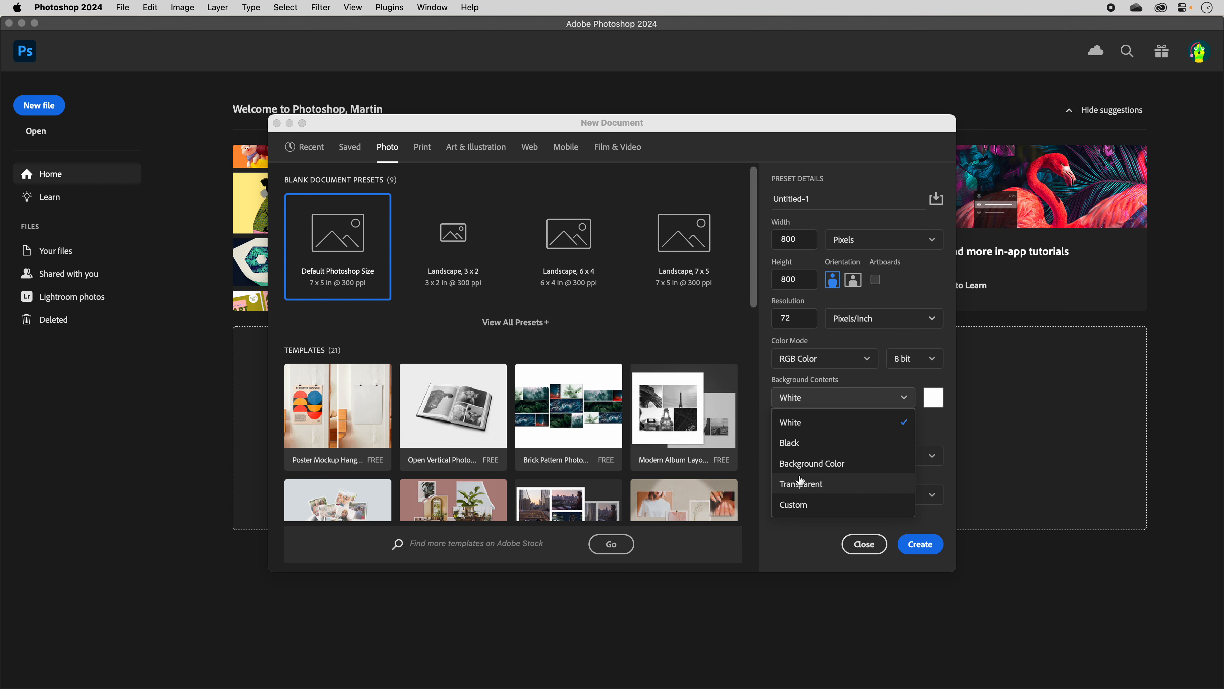
{"action": "left_click", "coordinate": [800, 482]}
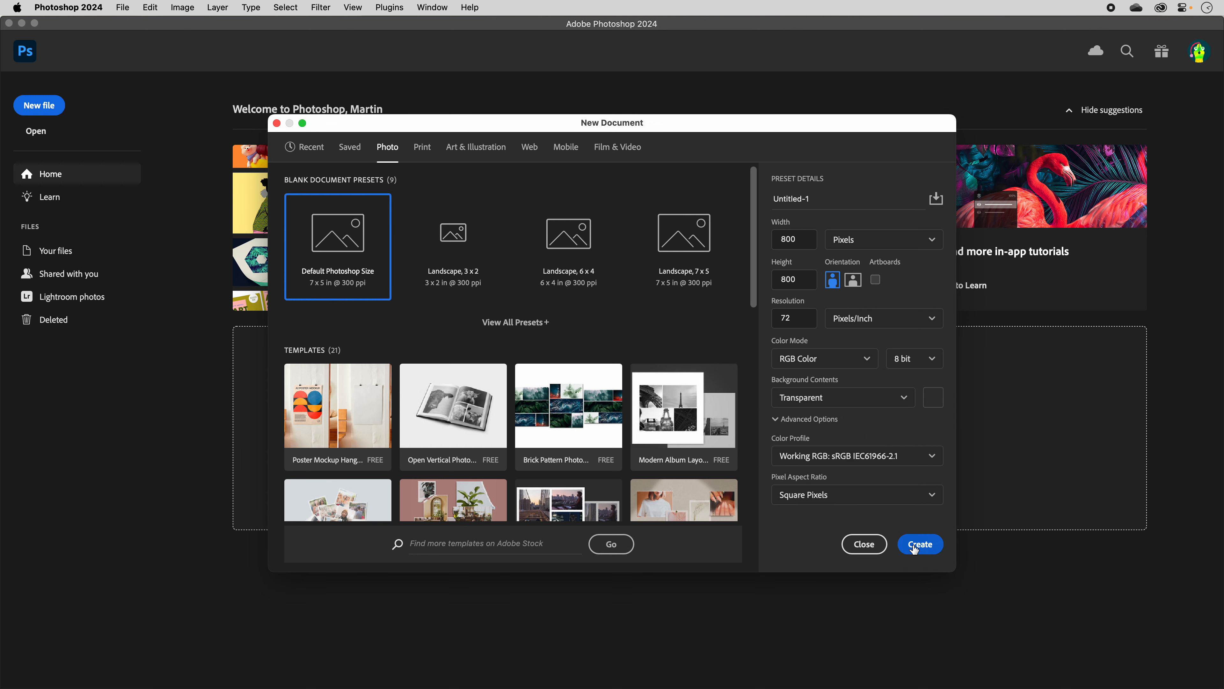
Create the 800-pixel transparent document, then start another new document from the Print presets.
{"action": "left_click", "coordinate": [919, 543]}
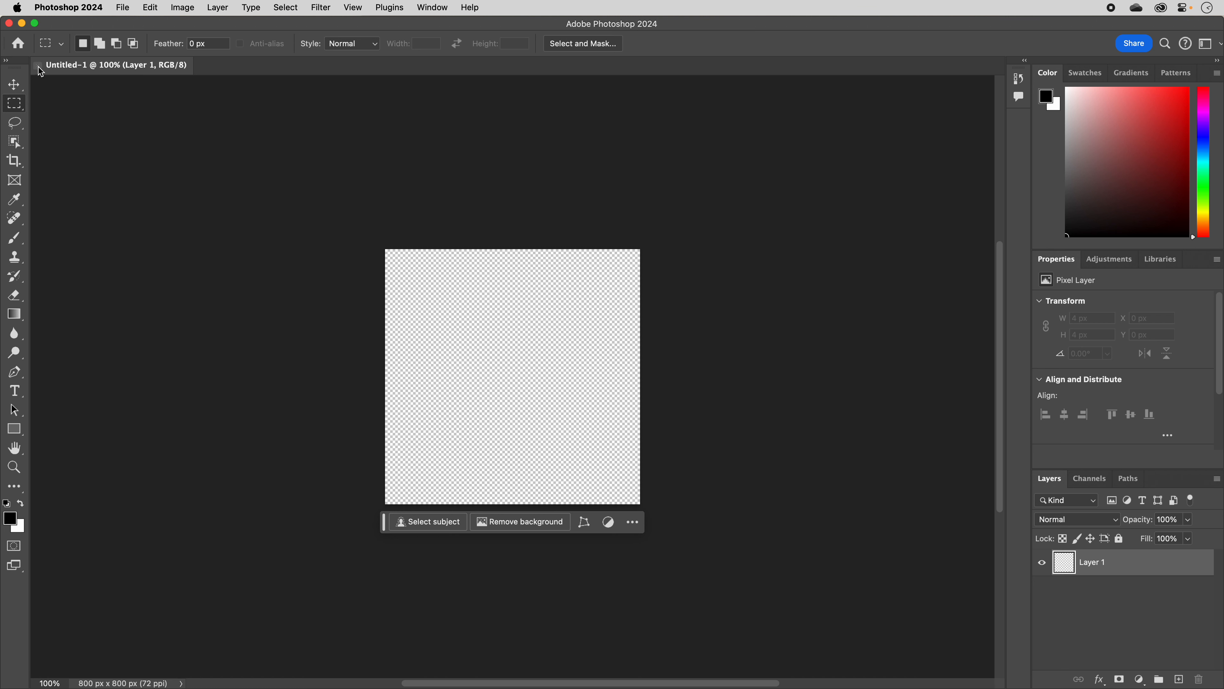
{"action": "mouse_move", "coordinate": [37, 71]}
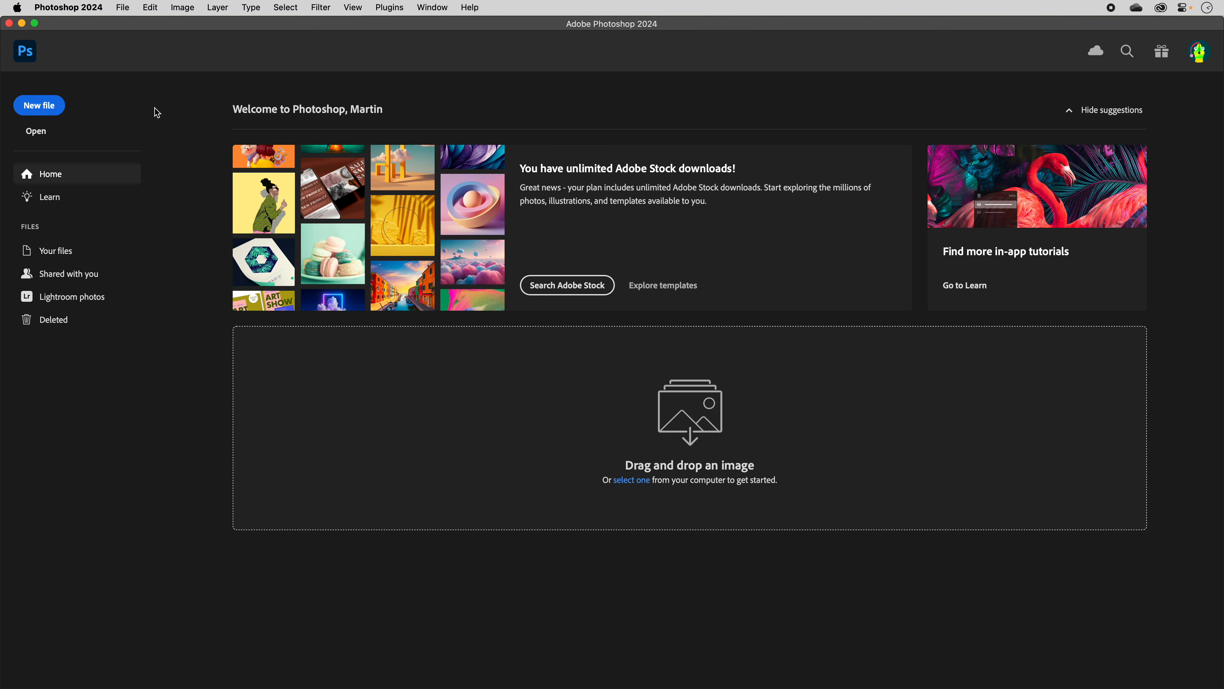
{"action": "mouse_move", "coordinate": [129, 94]}
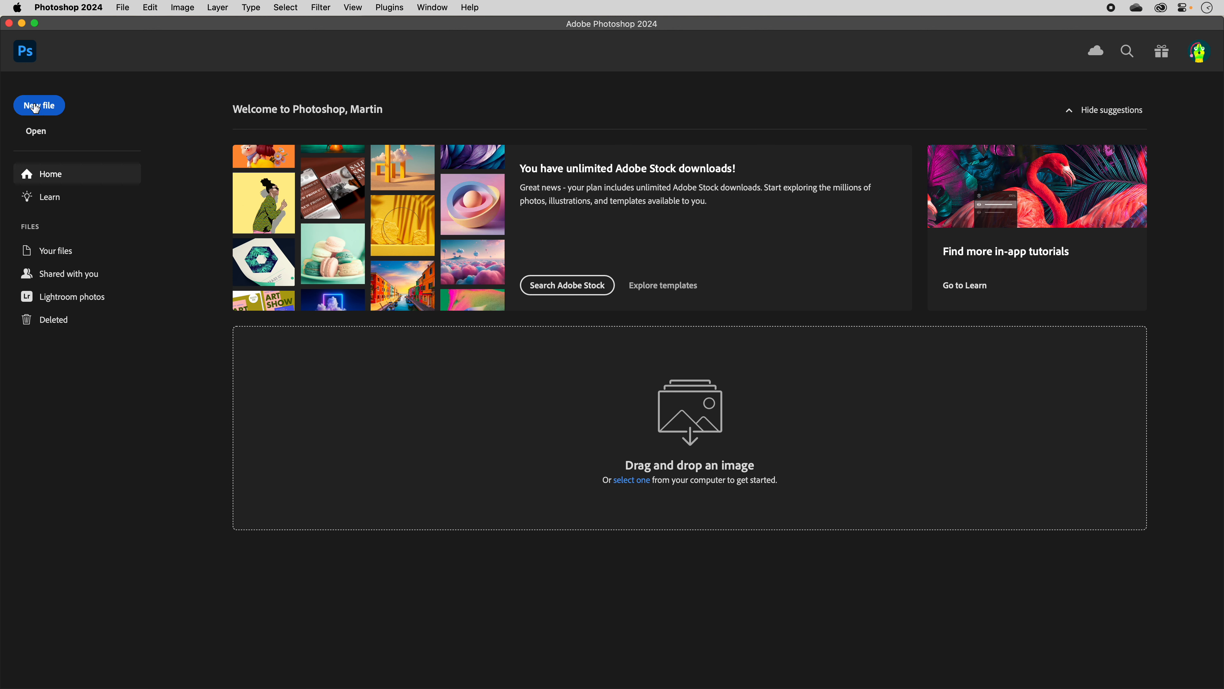
{"action": "left_click", "coordinate": [39, 105]}
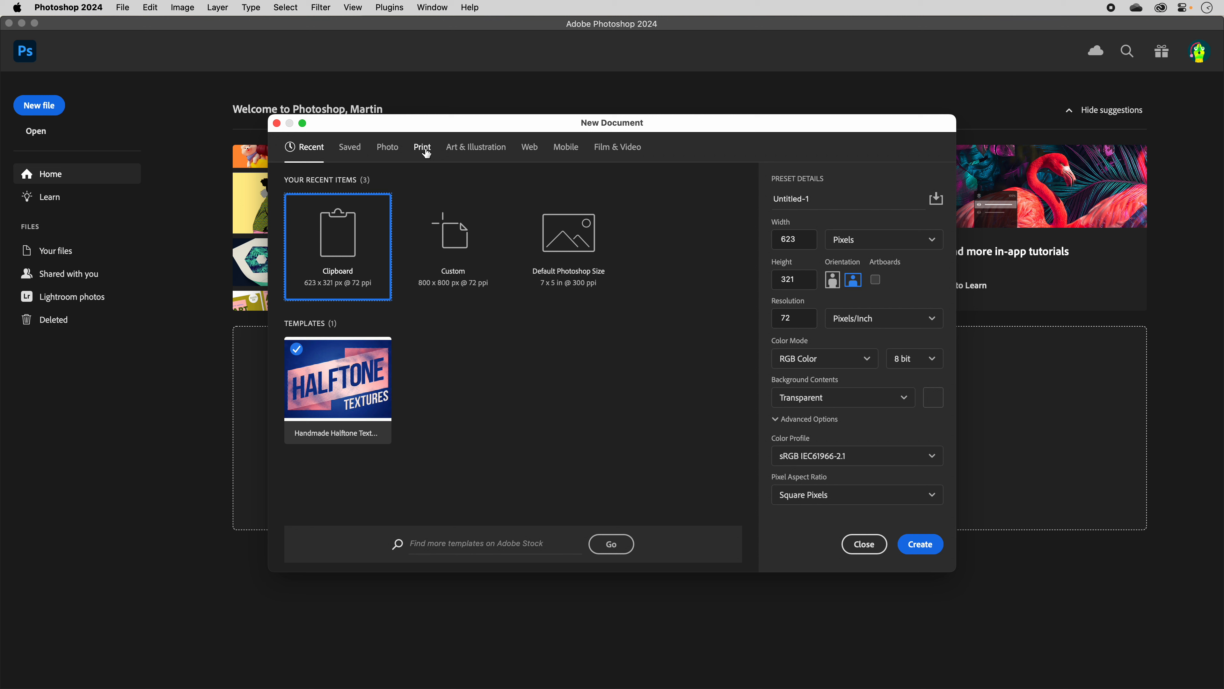
{"action": "left_click", "coordinate": [421, 147]}
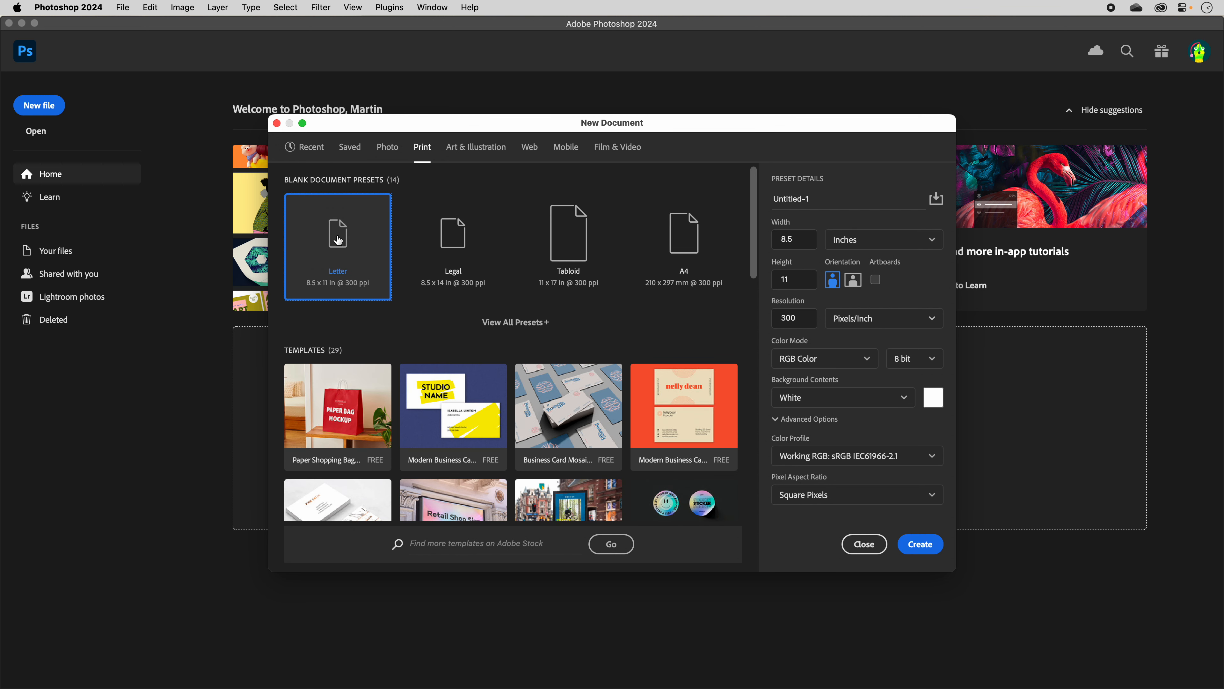
Choose the Legal preset in landscape, 14 × 8.5 inches, and lower the resolution to 150 ppi.
{"action": "left_click", "coordinate": [453, 246]}
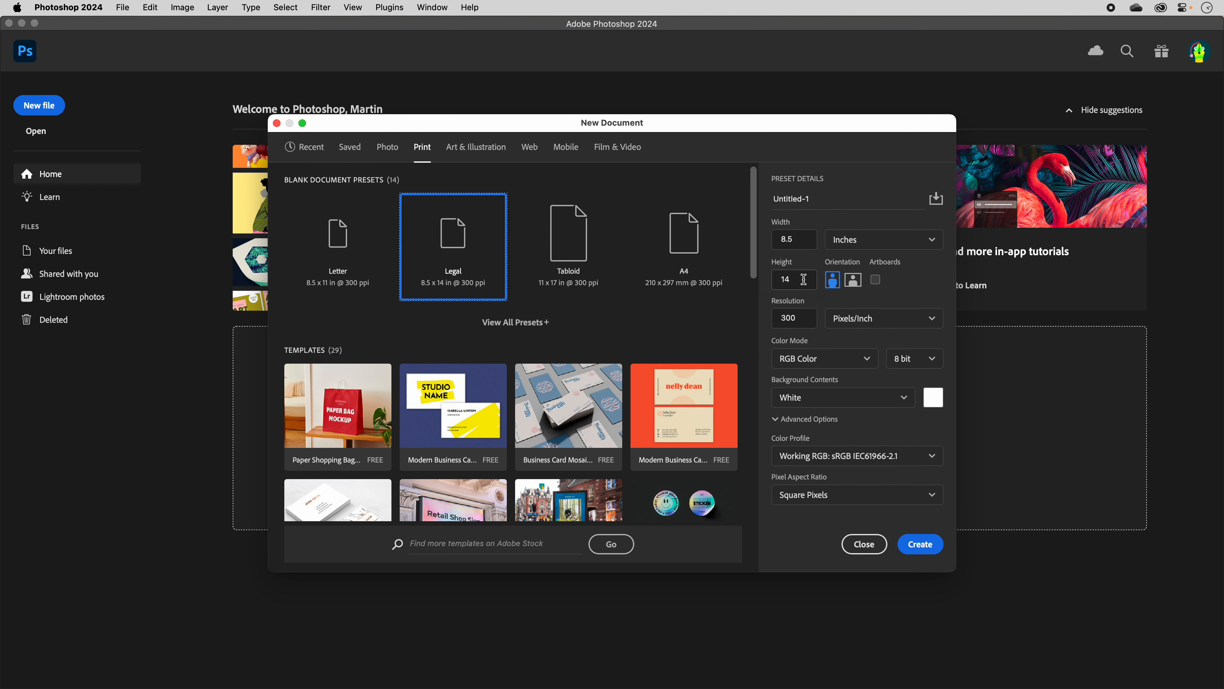
{"action": "left_click", "coordinate": [793, 239]}
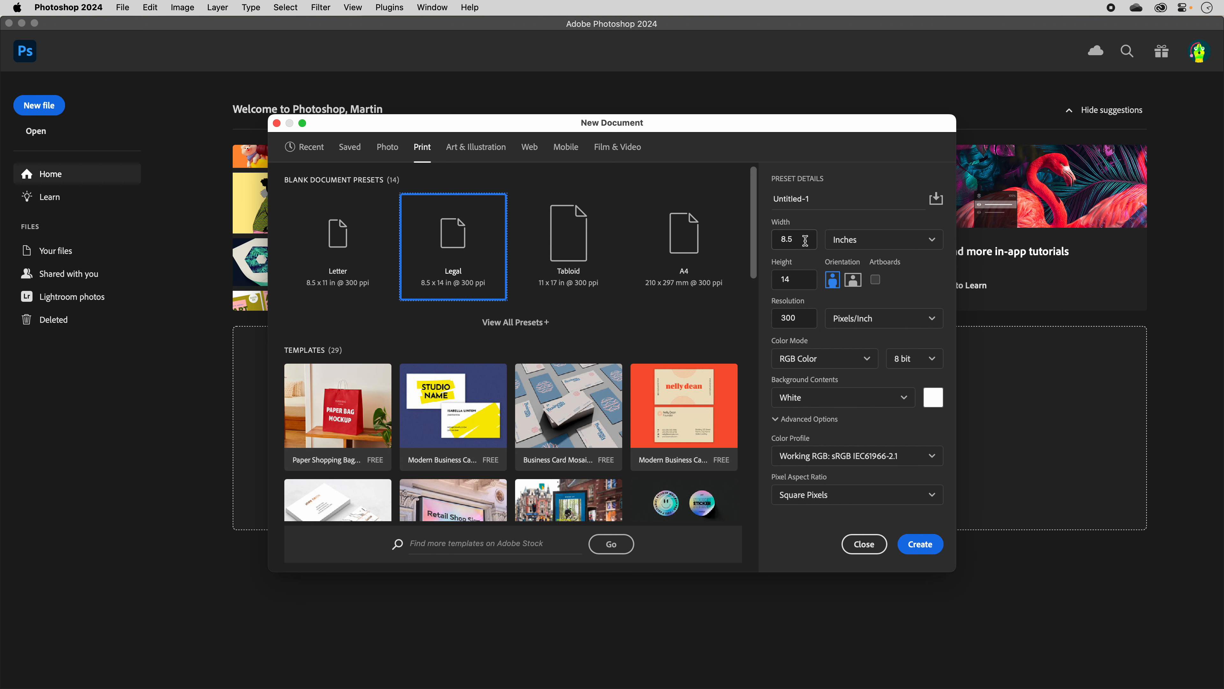
{"action": "mouse_move", "coordinate": [824, 292]}
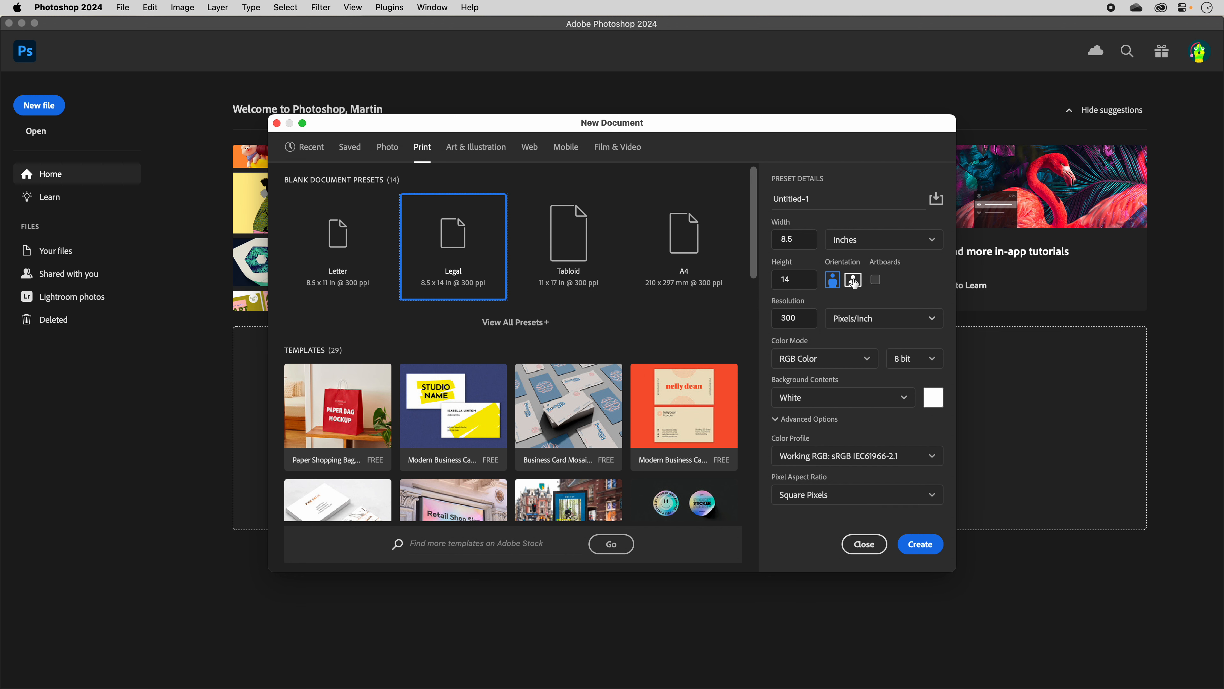
{"action": "left_click", "coordinate": [852, 280]}
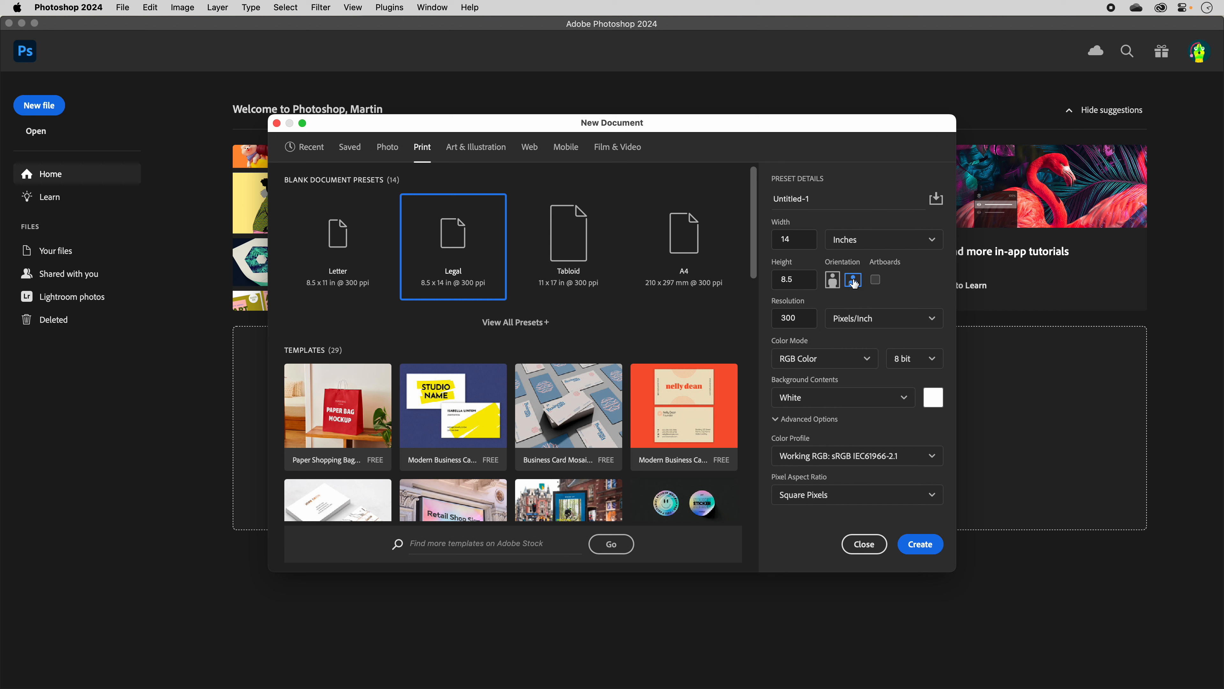
{"action": "left_click", "coordinate": [852, 279]}
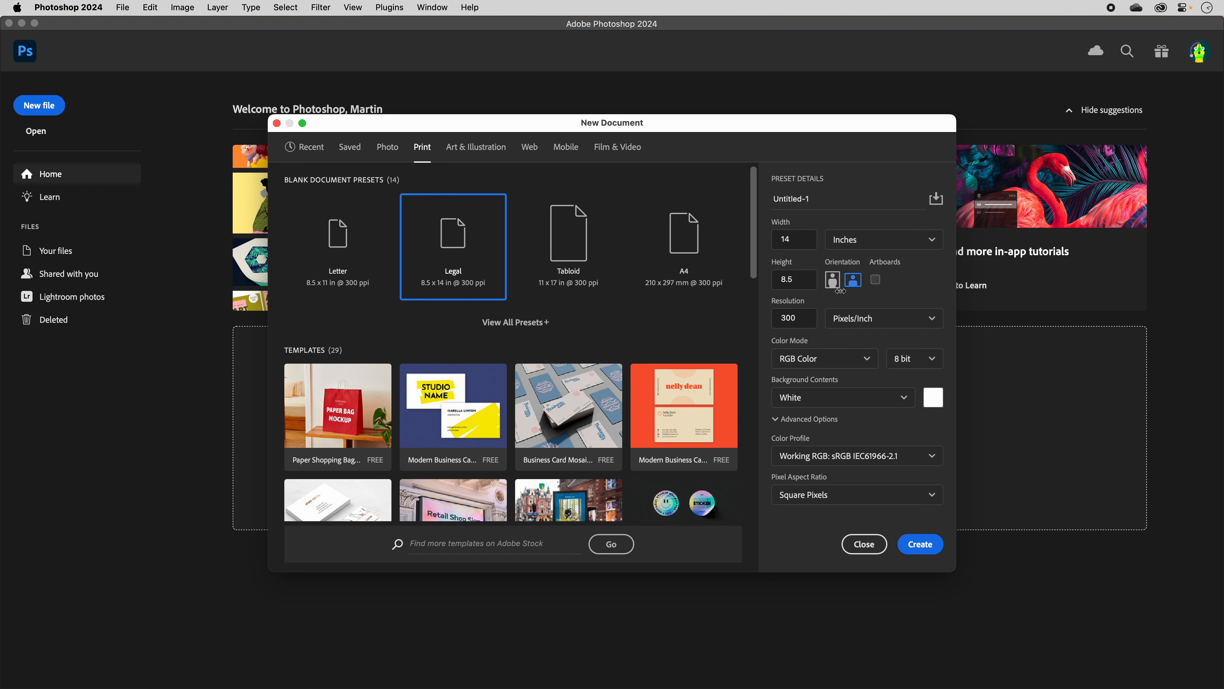
{"action": "left_click", "coordinate": [794, 318]}
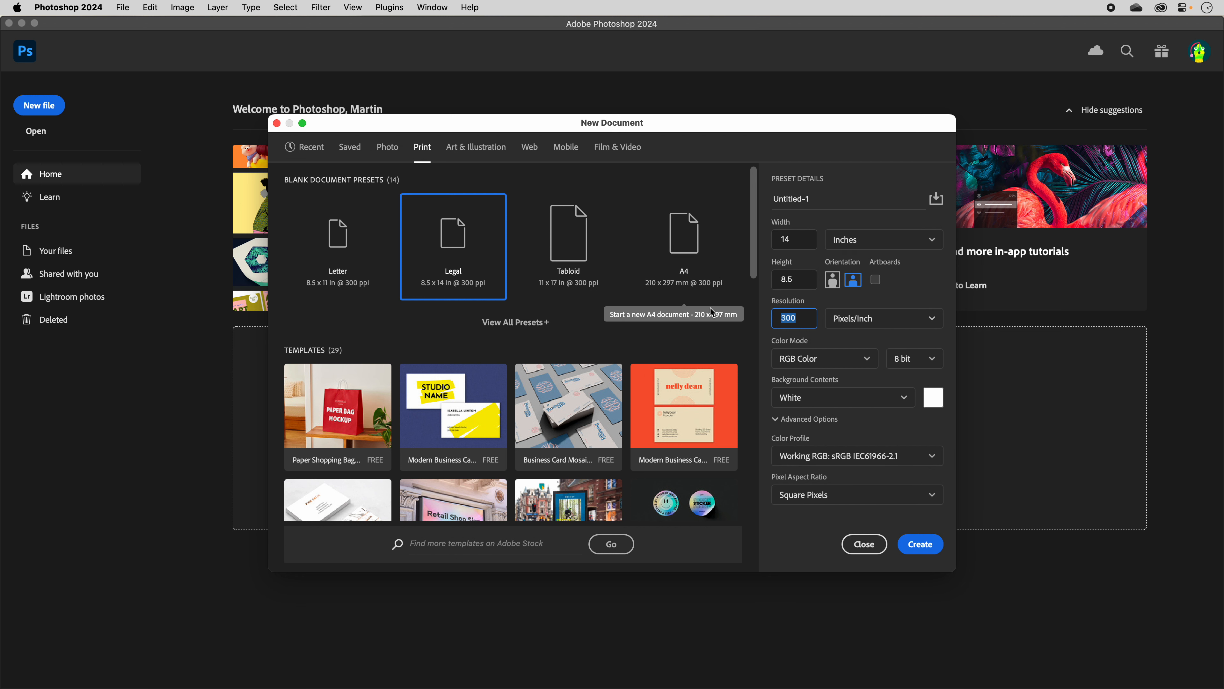
{"action": "type", "text": "150"}
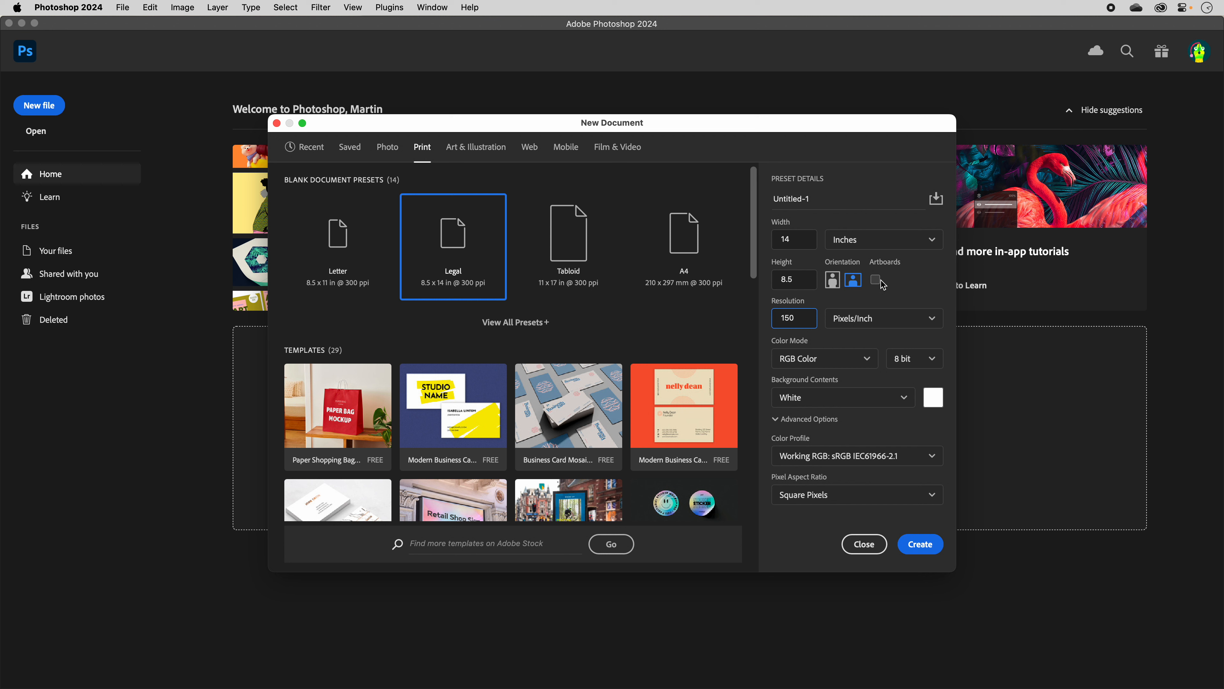
Enable artboards and create the 14 × 8.5 in, 150 ppi document (2100 × 1275 px).
{"action": "left_click", "coordinate": [874, 279]}
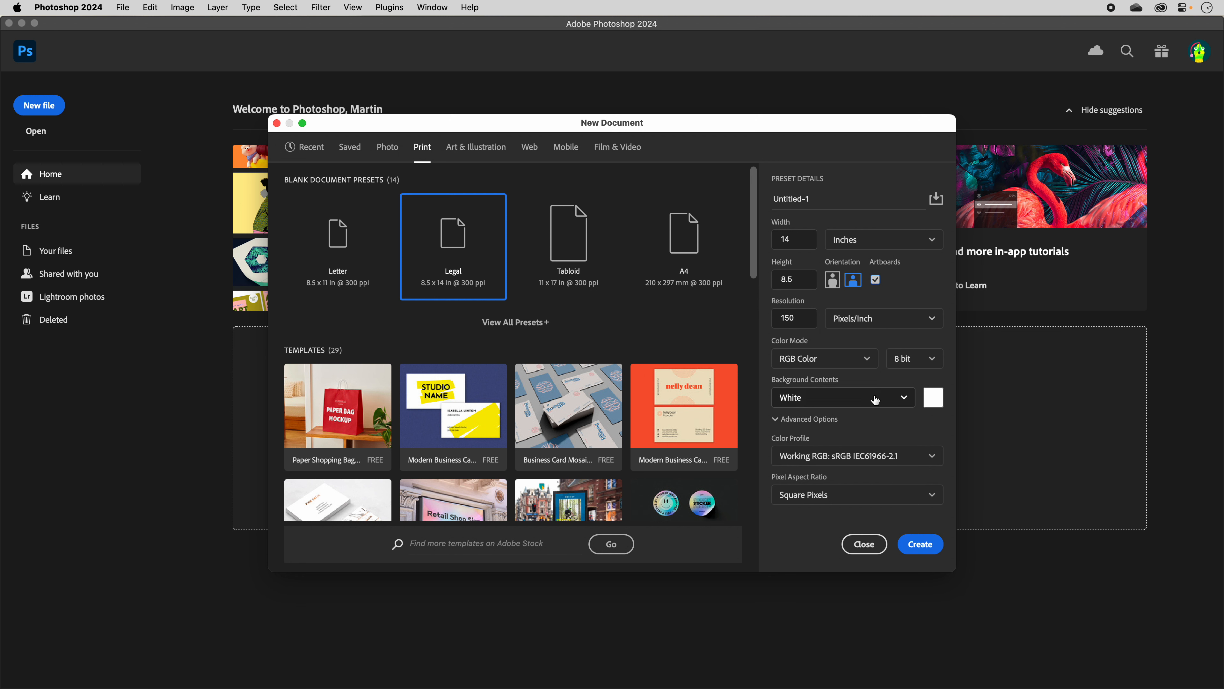
{"action": "mouse_move", "coordinate": [903, 389]}
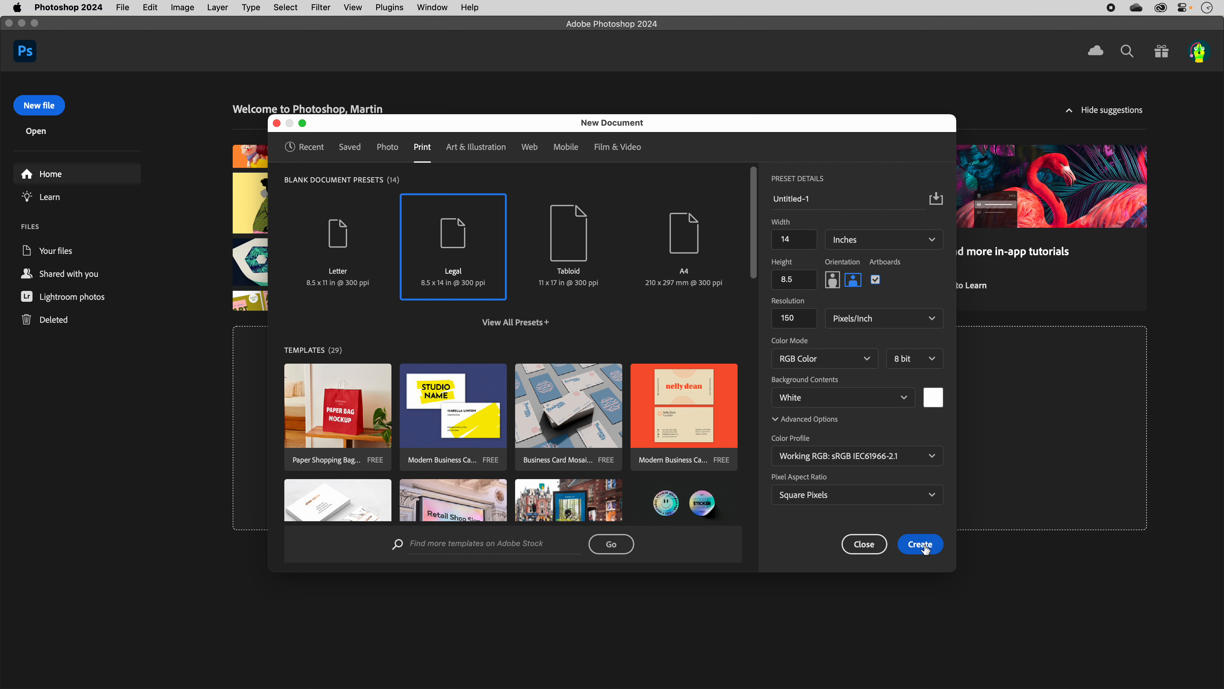
{"action": "left_click", "coordinate": [919, 543]}
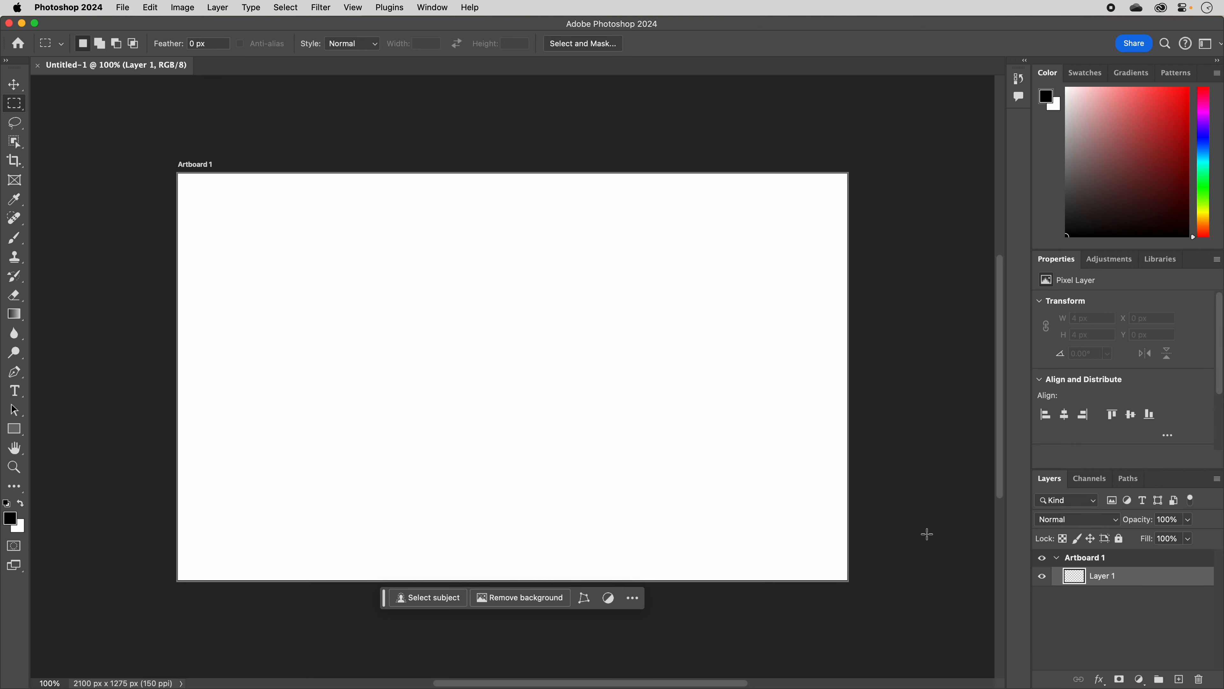
{"action": "mouse_move", "coordinate": [899, 528]}
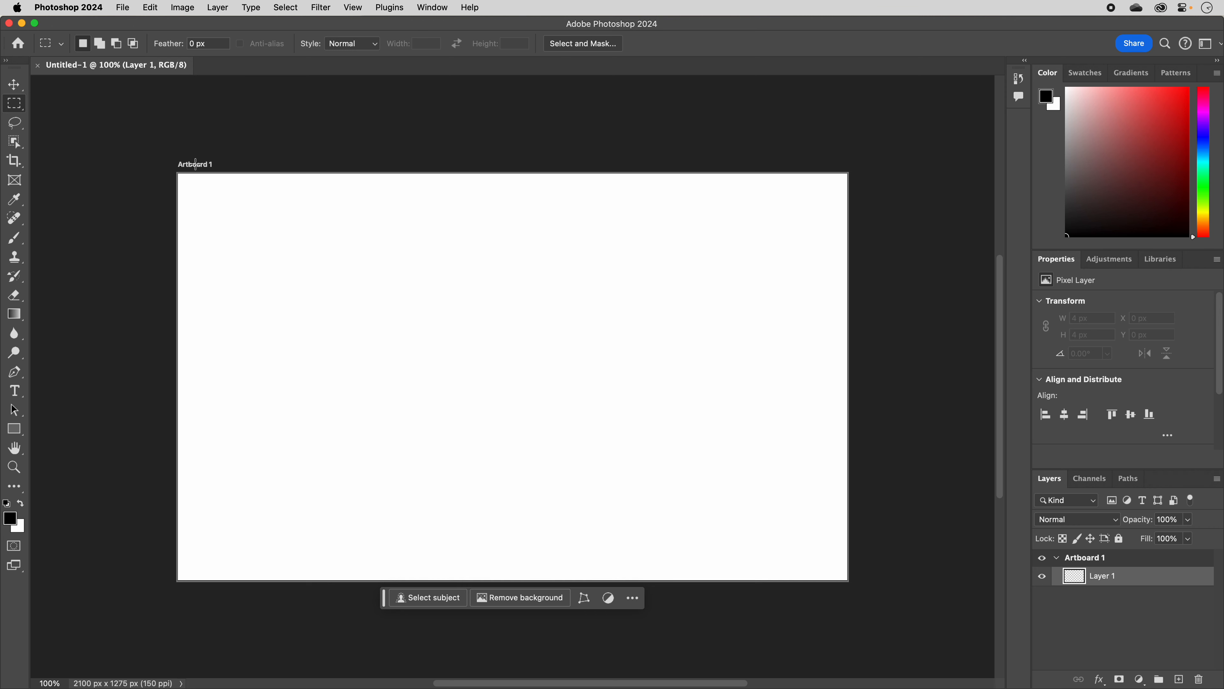
{"action": "mouse_move", "coordinate": [894, 135]}
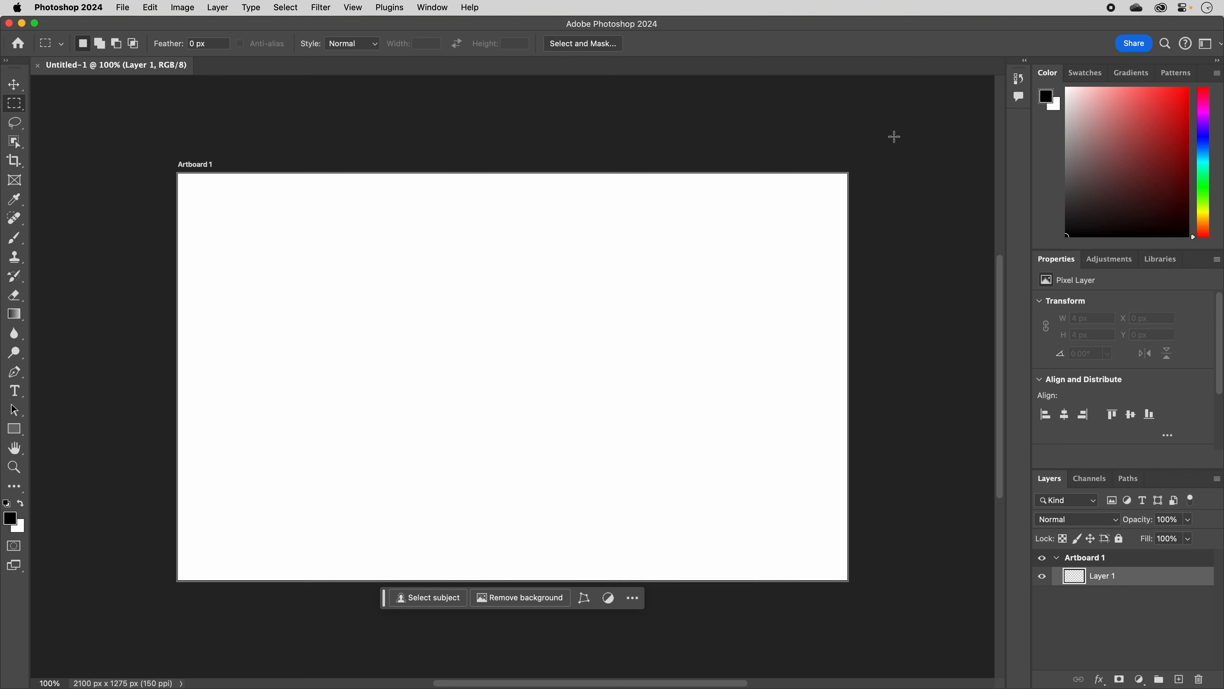
{"action": "mouse_move", "coordinate": [194, 265]}
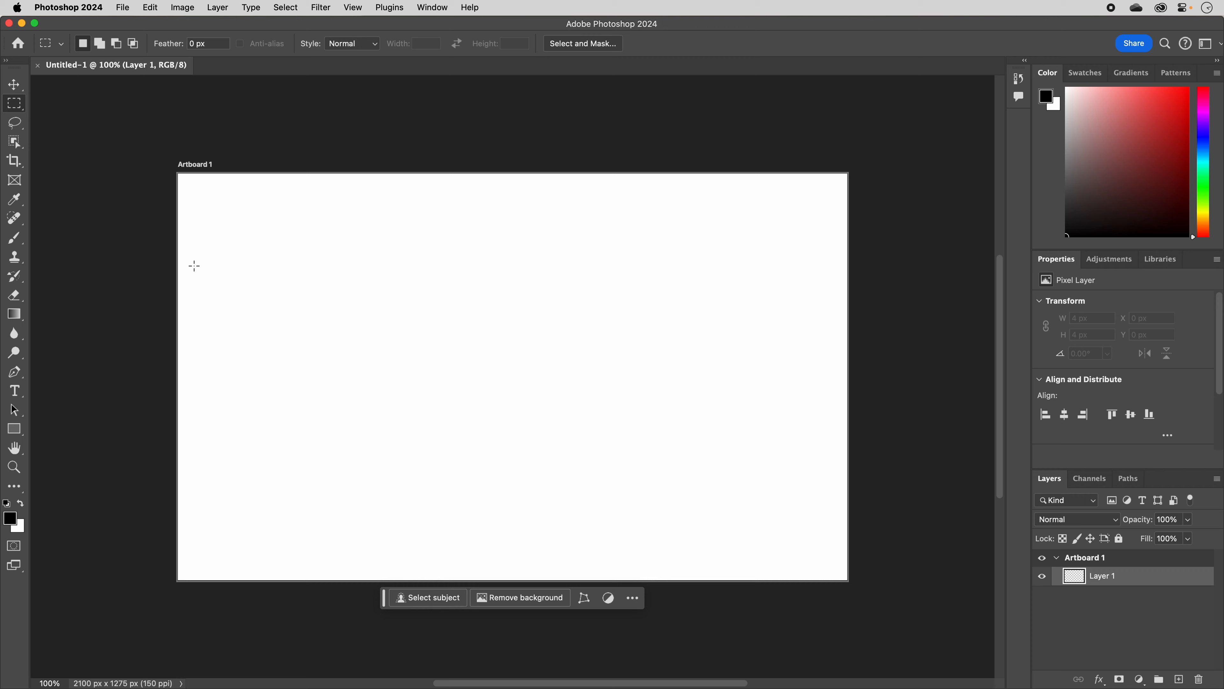
{"action": "mouse_move", "coordinate": [278, 155]}
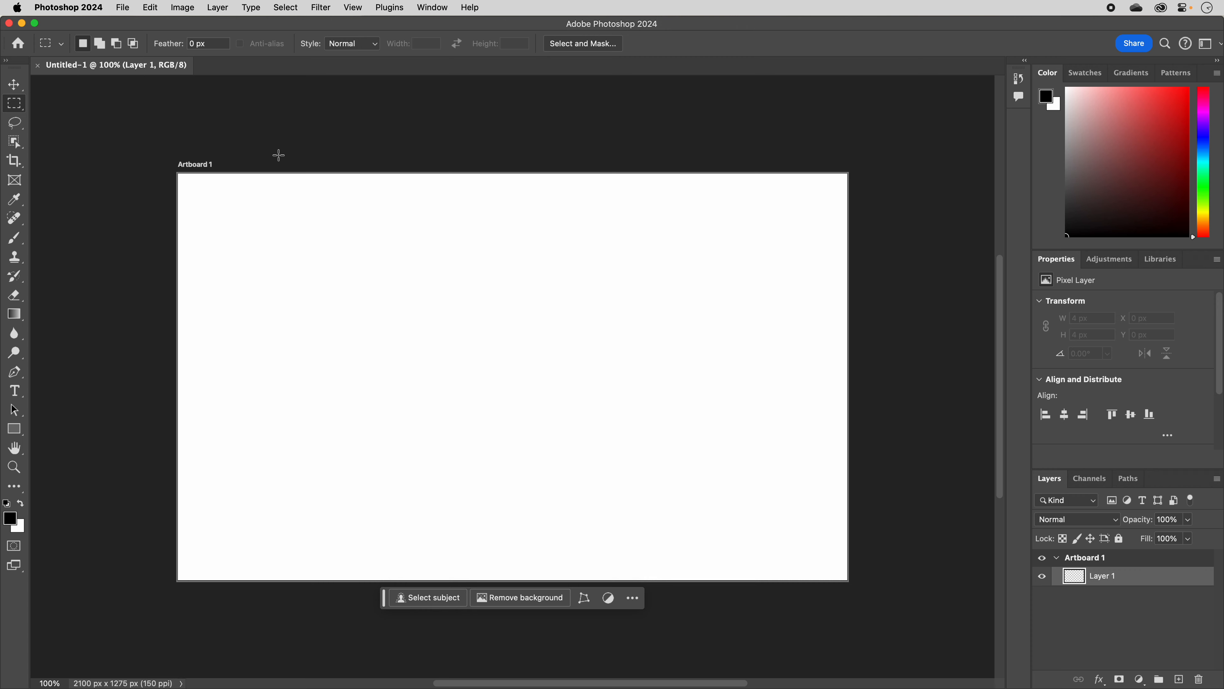
{"action": "mouse_move", "coordinate": [278, 153]}
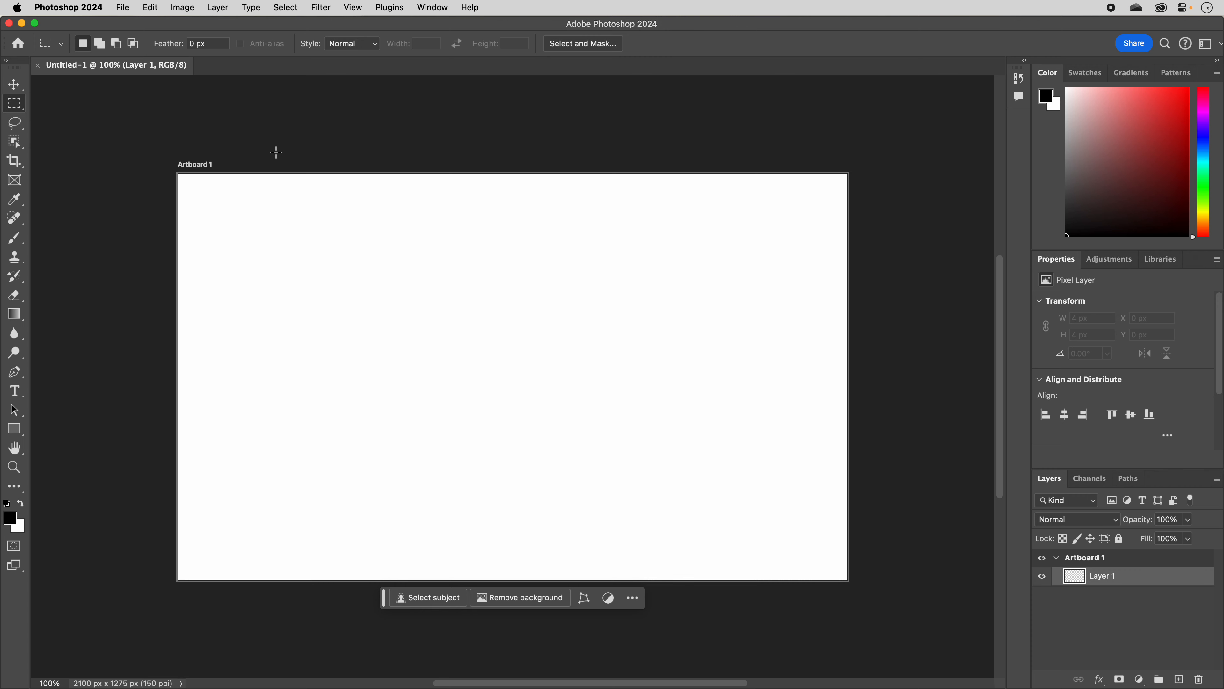
{"action": "mouse_move", "coordinate": [28, 91]}
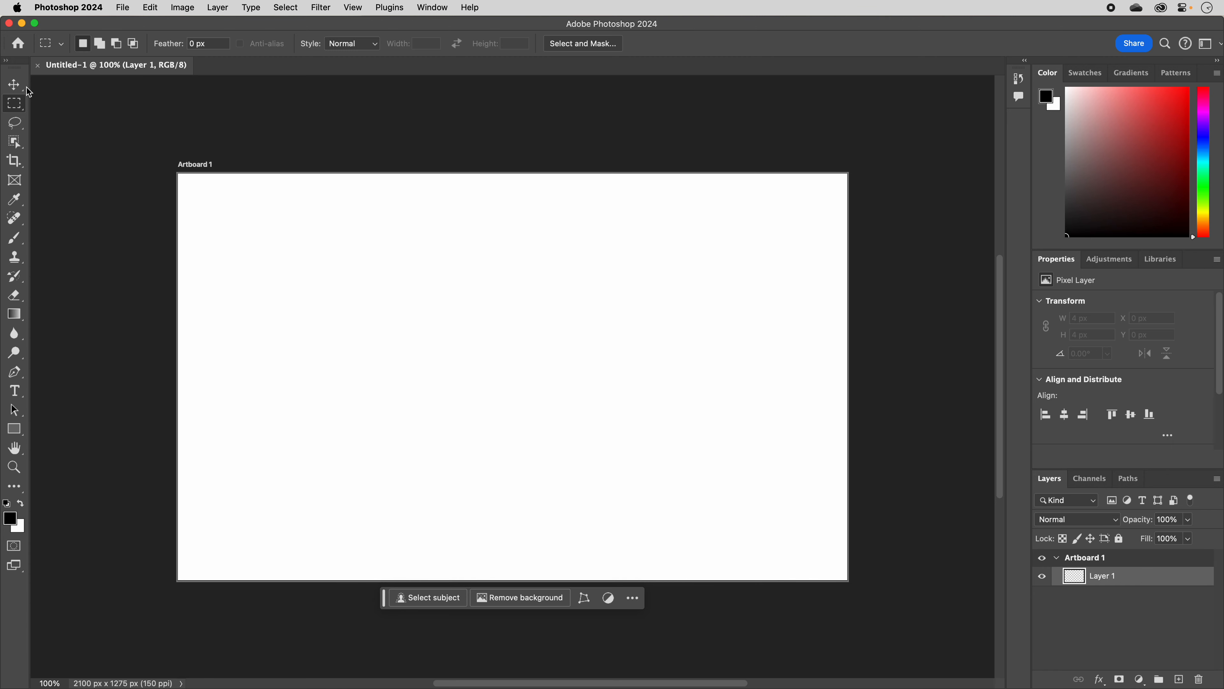
{"action": "mouse_move", "coordinate": [13, 85]}
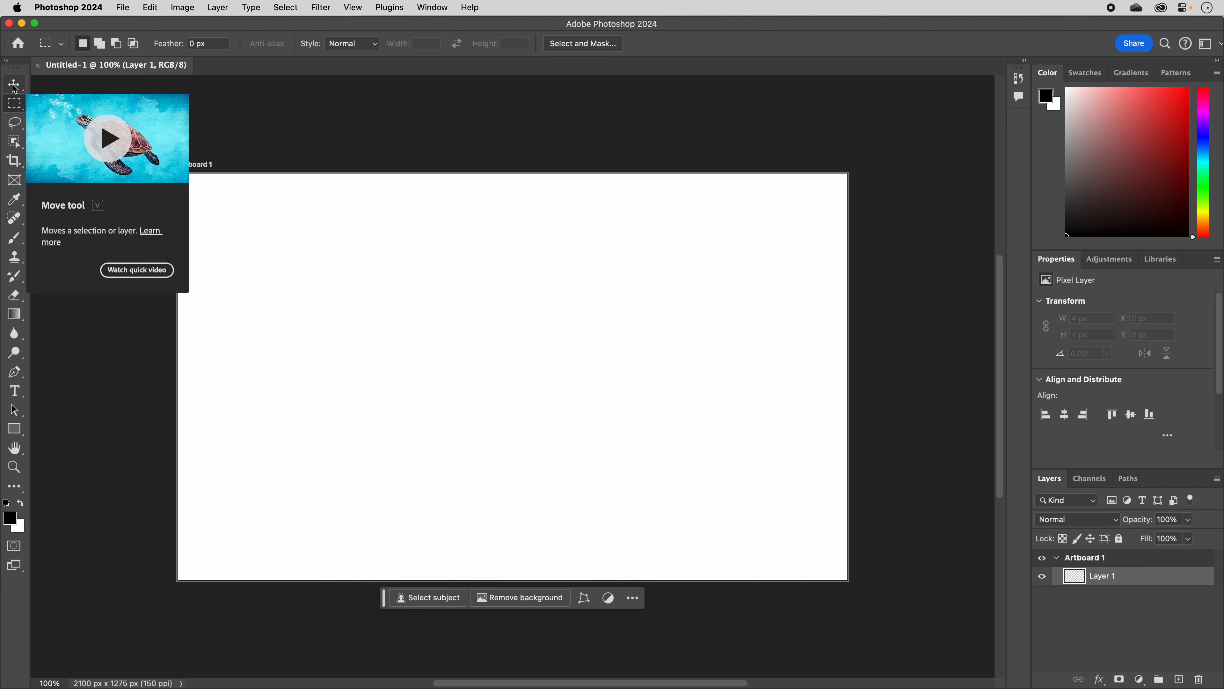
Switch from the Move tool to the Artboard tool with Artboard 1 selected.
{"action": "left_click", "coordinate": [14, 86]}
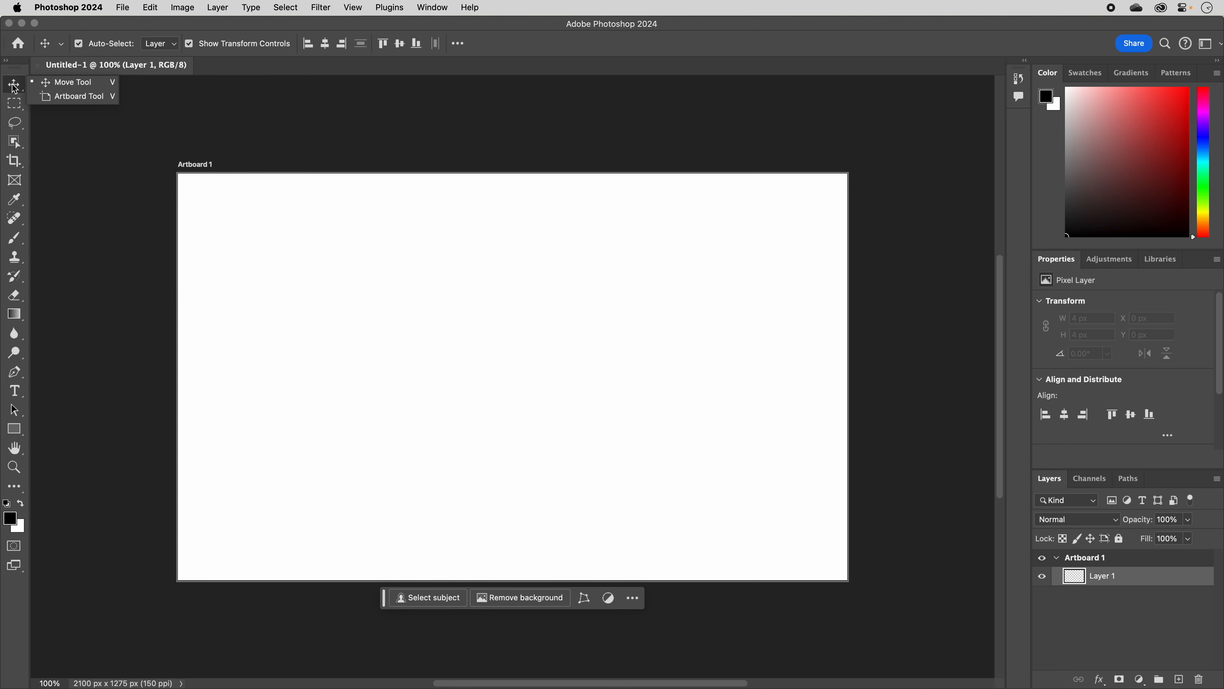
{"action": "mouse_move", "coordinate": [51, 82]}
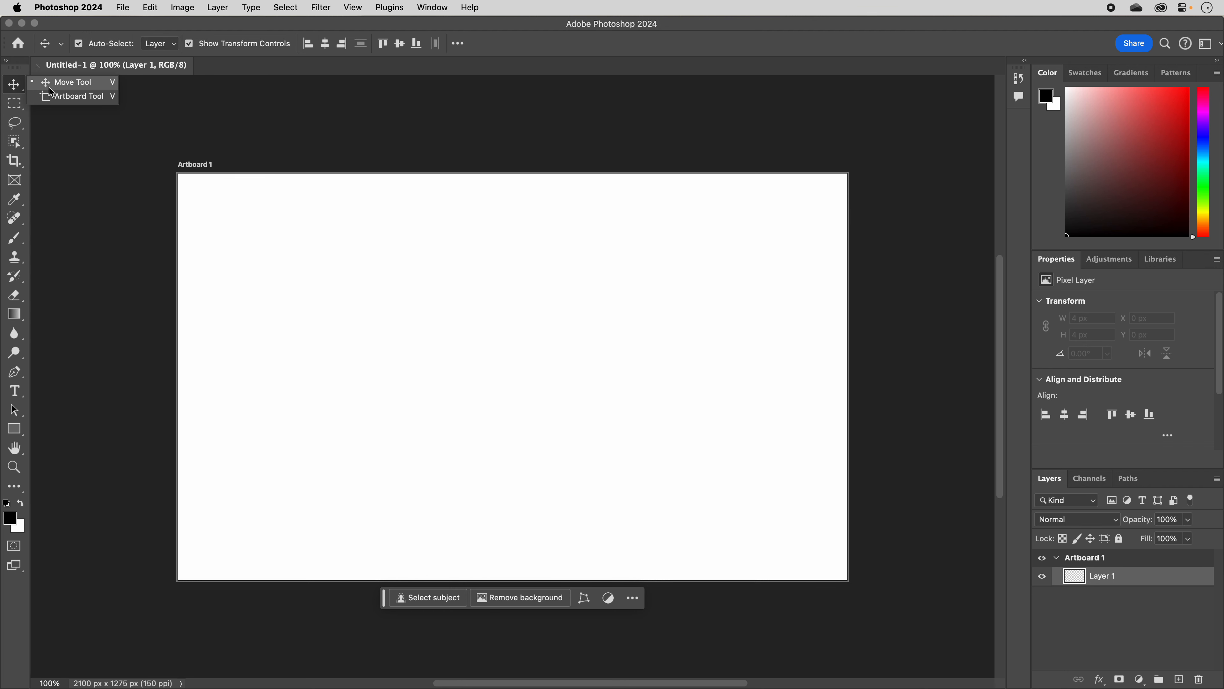
{"action": "mouse_move", "coordinate": [78, 96]}
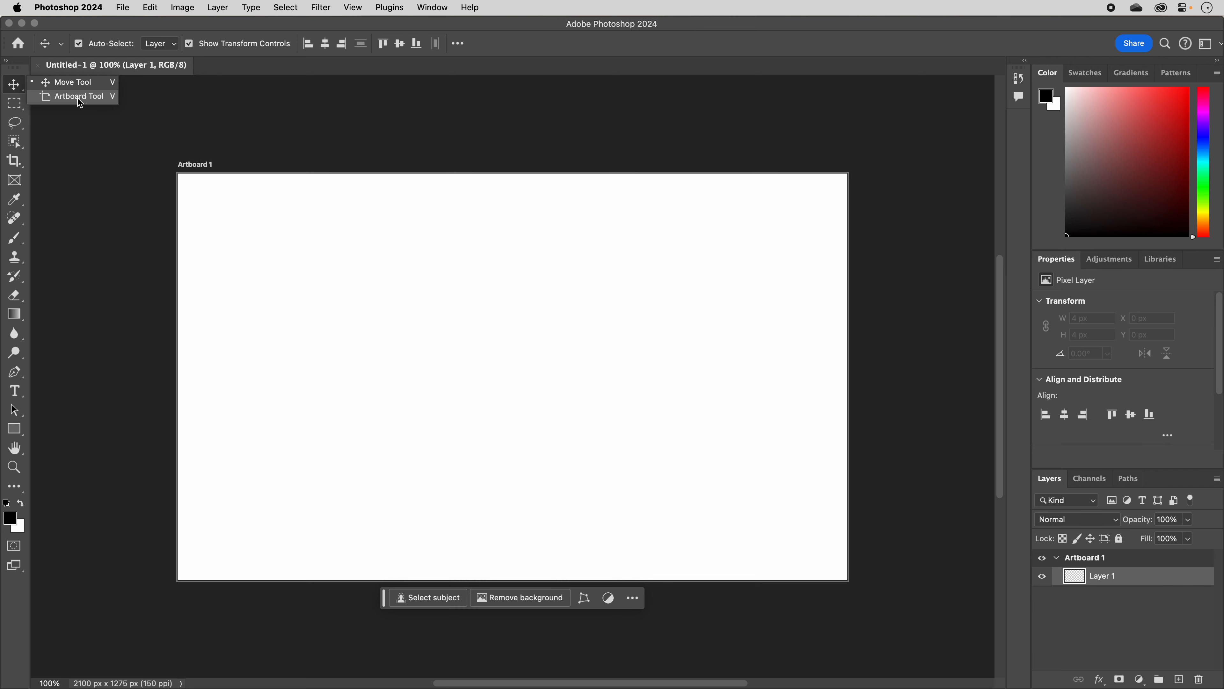
{"action": "left_click", "coordinate": [79, 95]}
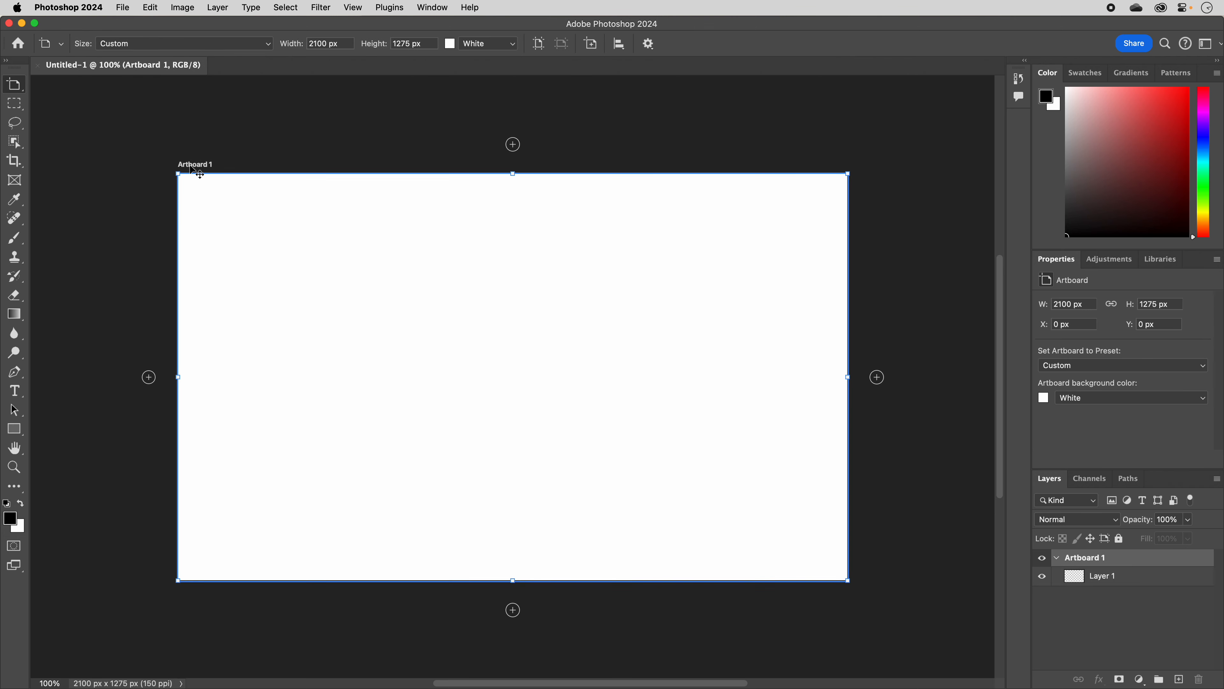
{"action": "mouse_move", "coordinate": [775, 536]}
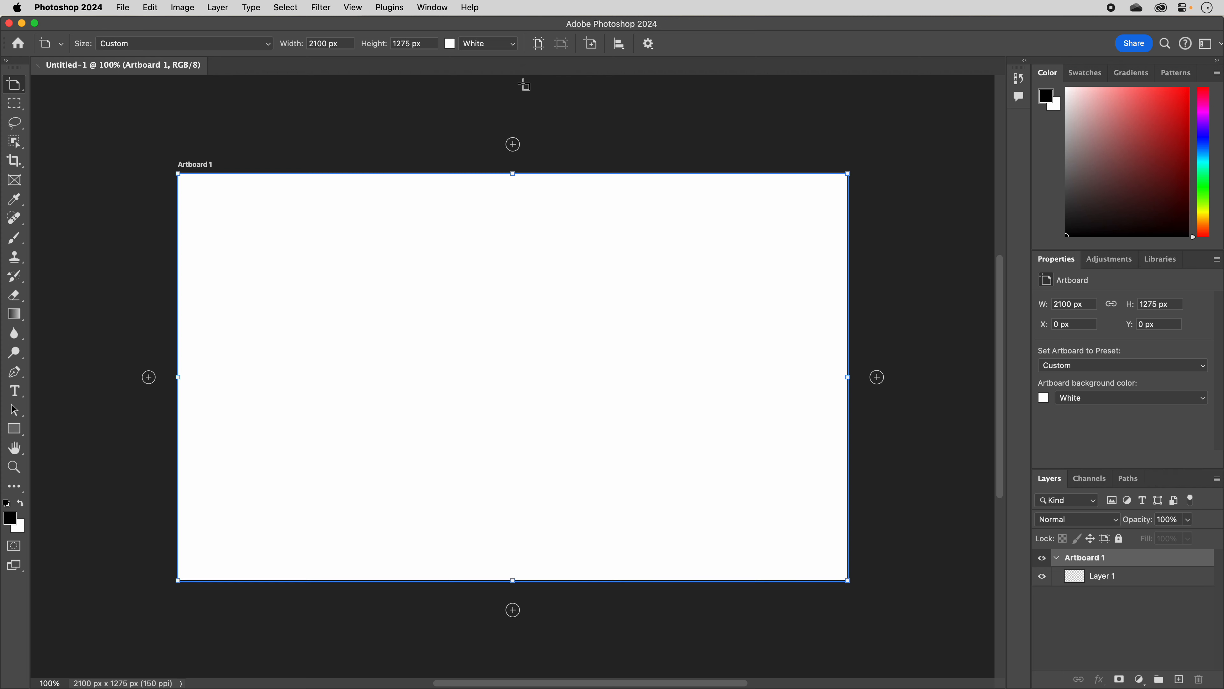
{"action": "mouse_move", "coordinate": [384, 63]}
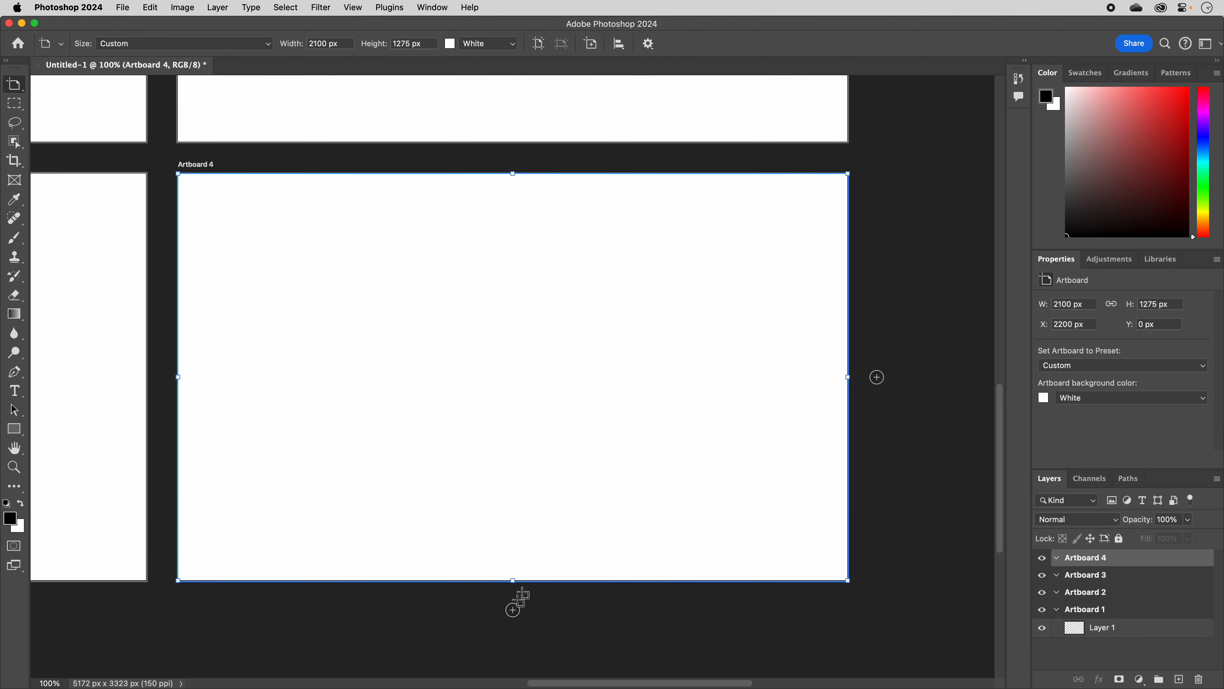
{"action": "mouse_move", "coordinate": [646, 389]}
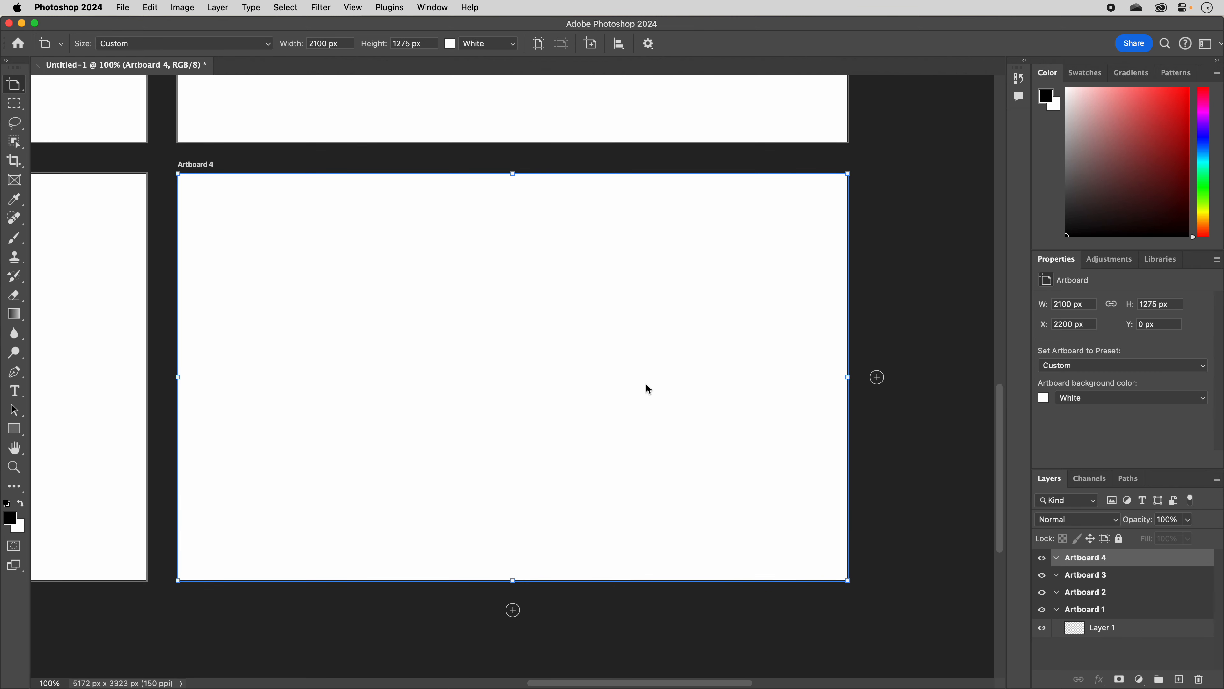